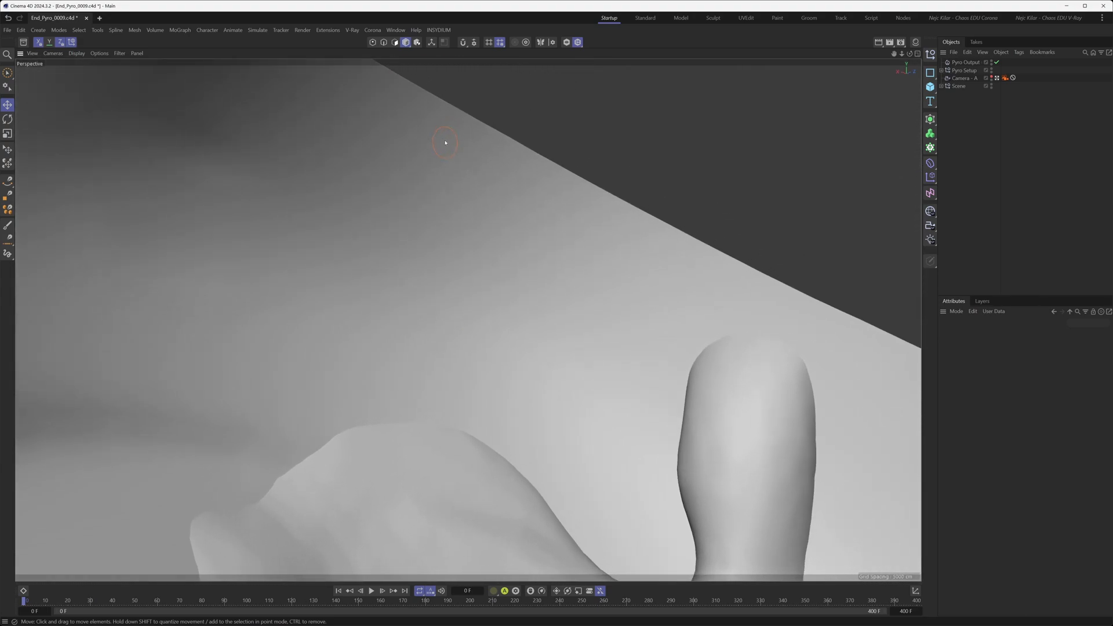
pyautogui.moveTo(425, 235)
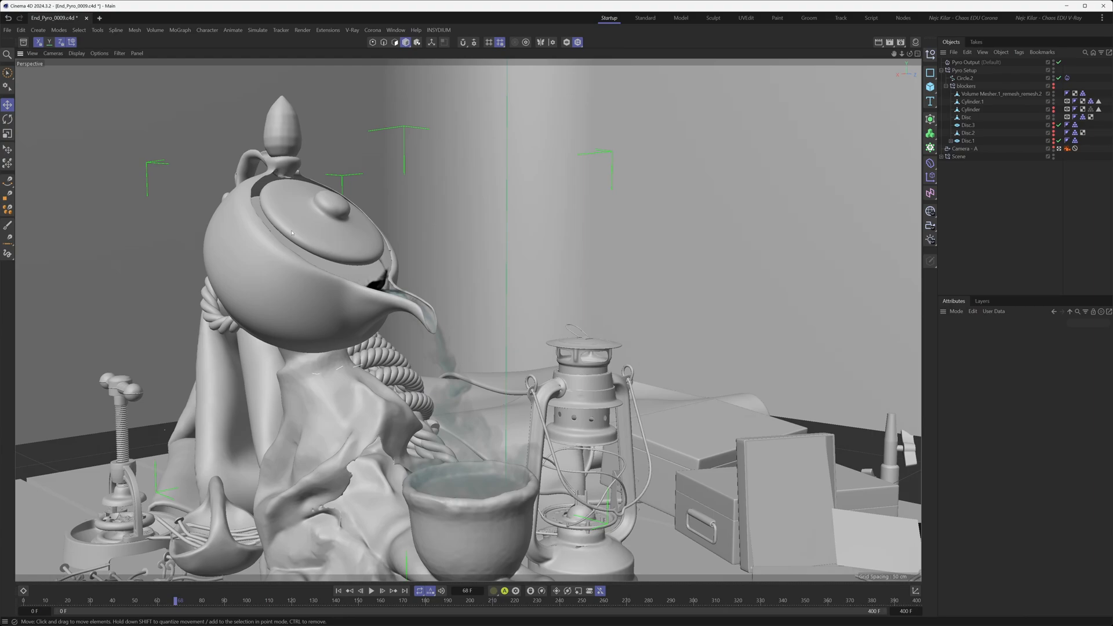
pyautogui.moveTo(399, 248)
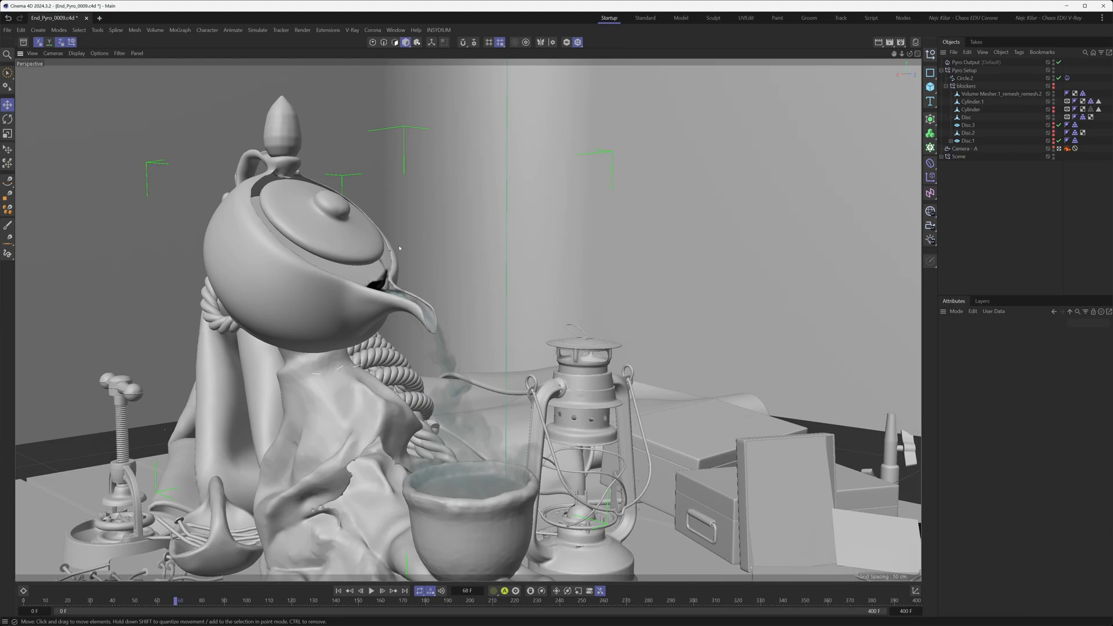
pyautogui.moveTo(366, 276)
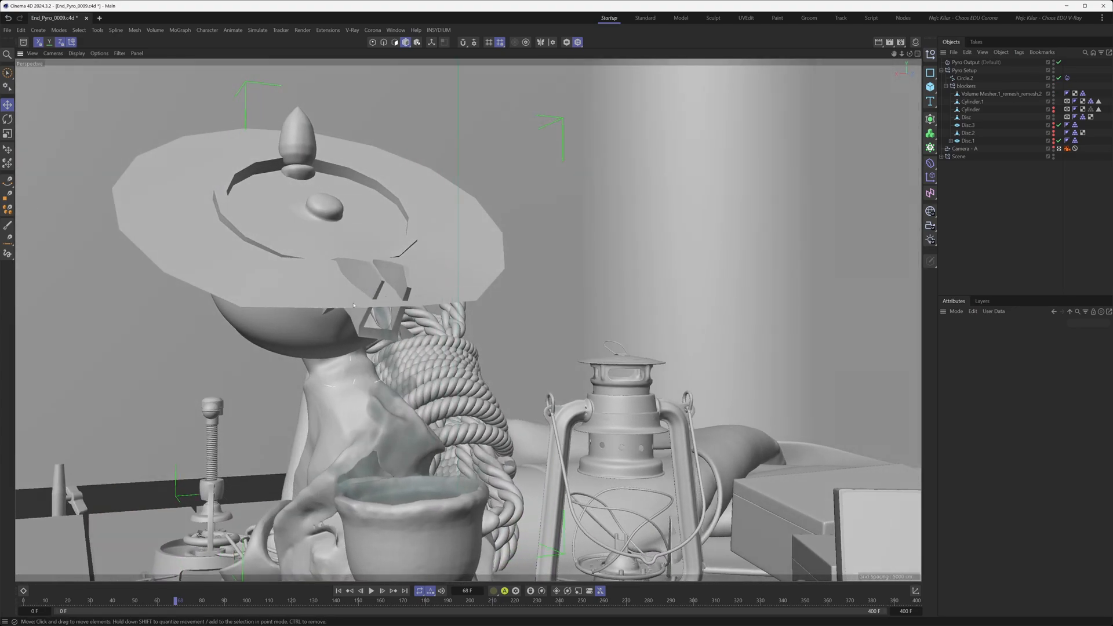
# Select the blocker Cylinder.1 and collapse the Pyro Setup hierarchy.
pyautogui.click(974, 101)
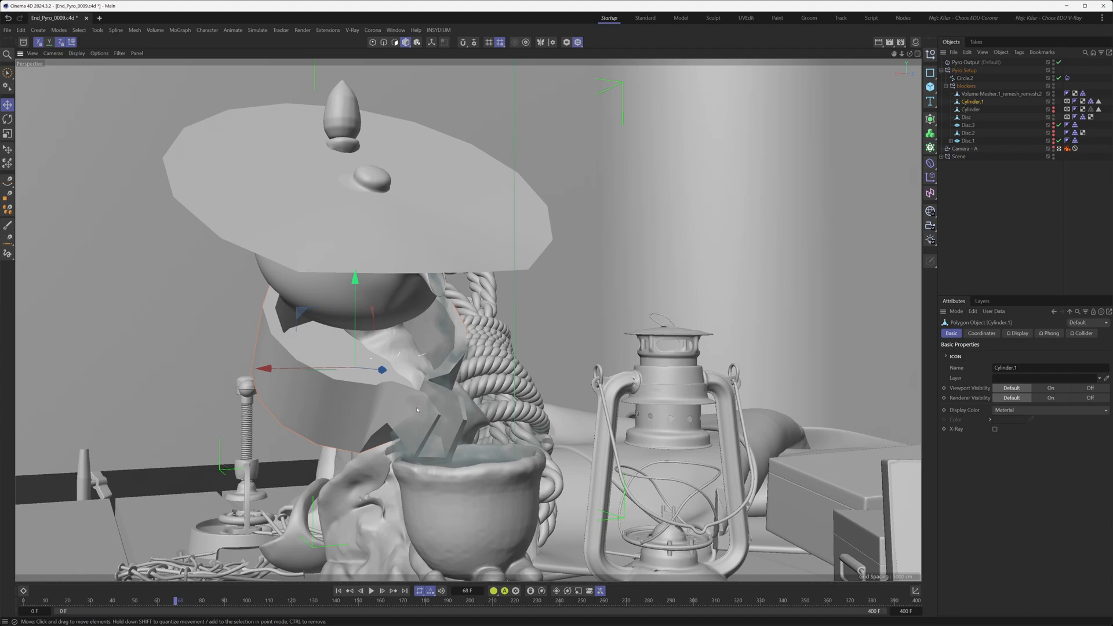
pyautogui.moveTo(409, 348)
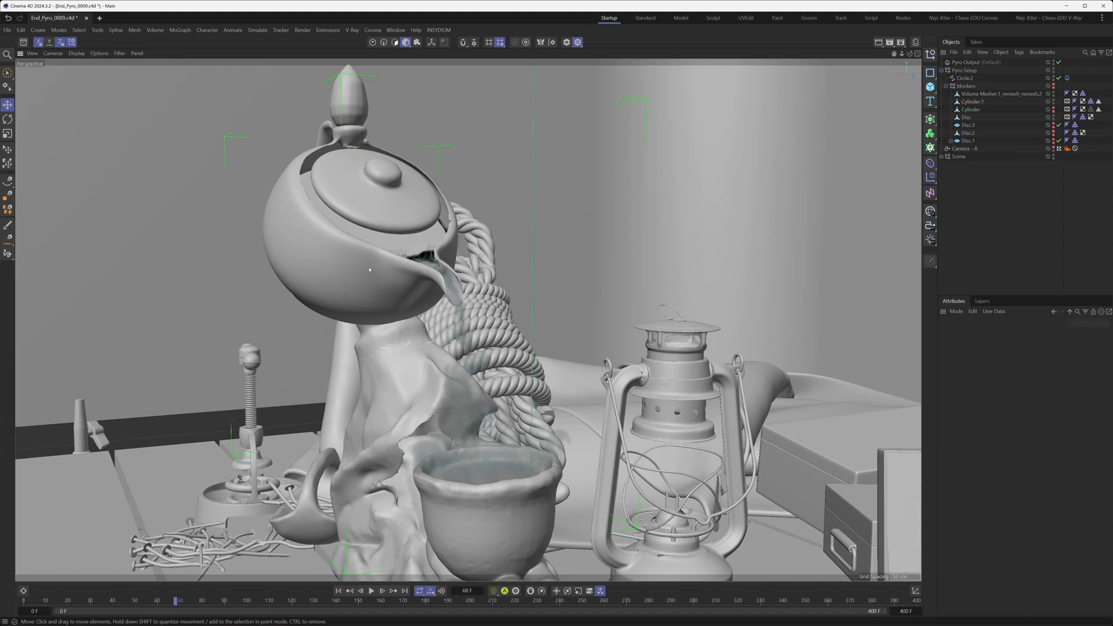
pyautogui.click(1001, 94)
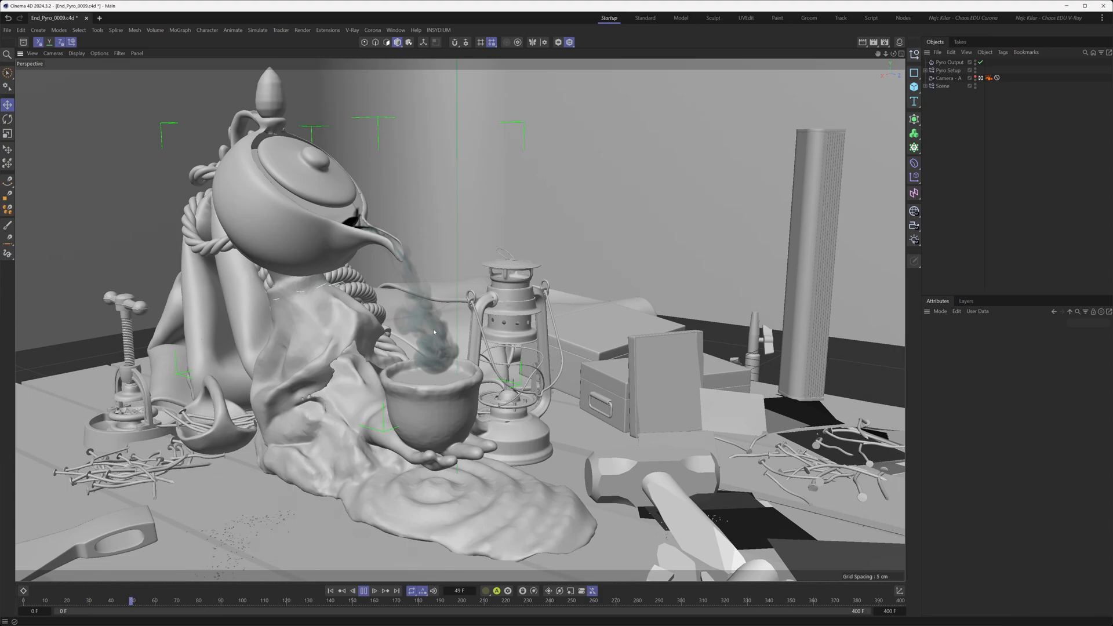
# Pause the smoke playback at frame 74.
pyautogui.click(373, 590)
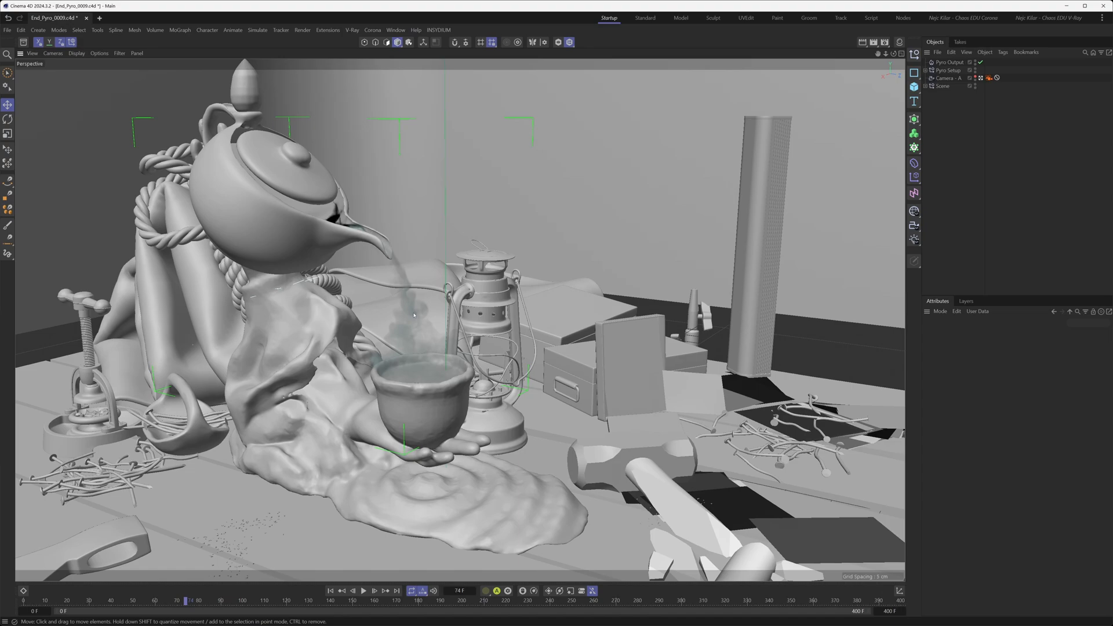
pyautogui.moveTo(850, 179)
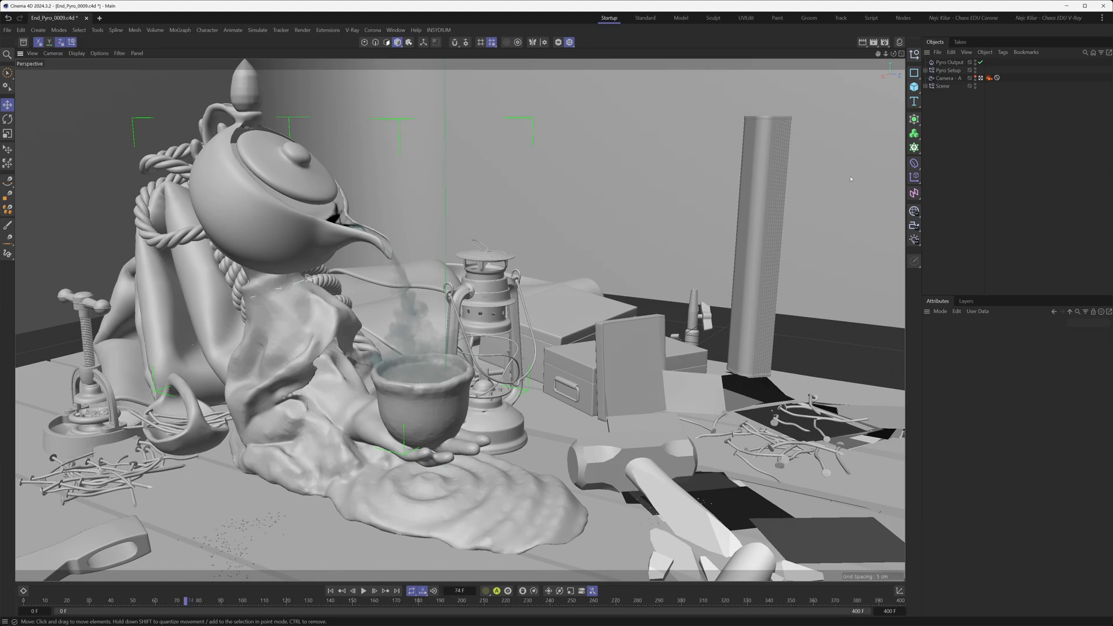
pyautogui.moveTo(422, 348)
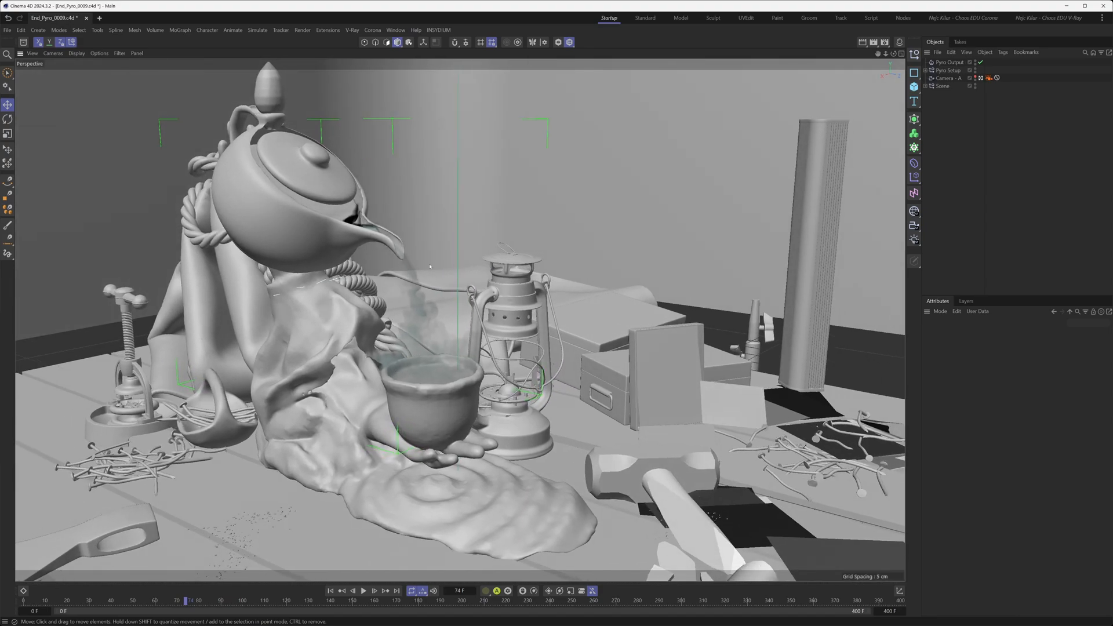
pyautogui.moveTo(425, 362)
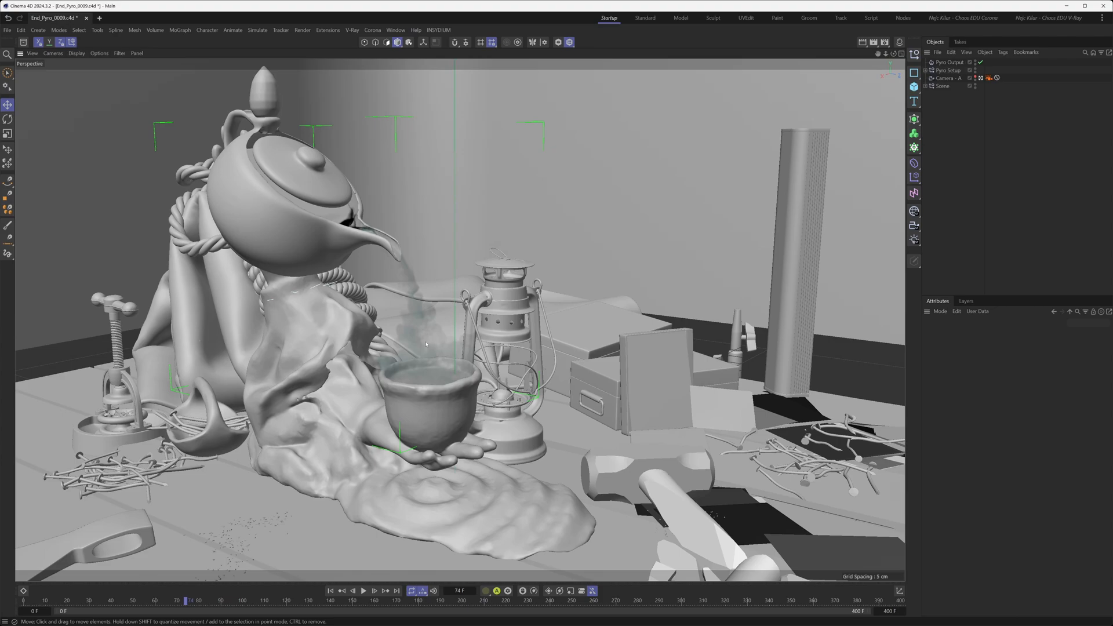
pyautogui.moveTo(426, 348)
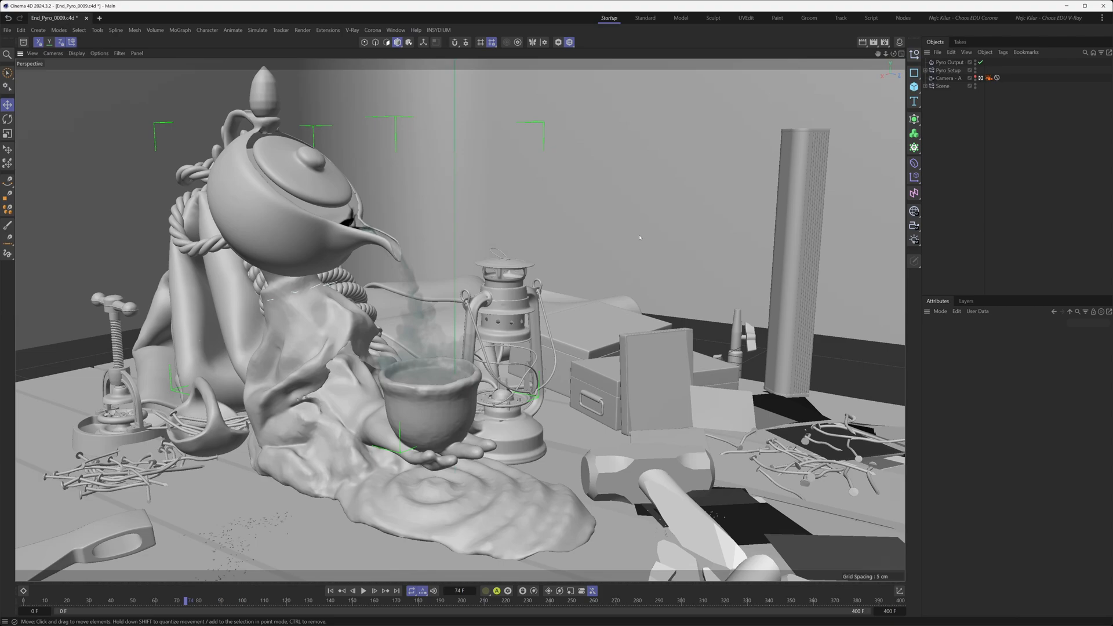
# Select Pyro Output and enable its cached simulation file in the Cache settings.
pyautogui.click(947, 62)
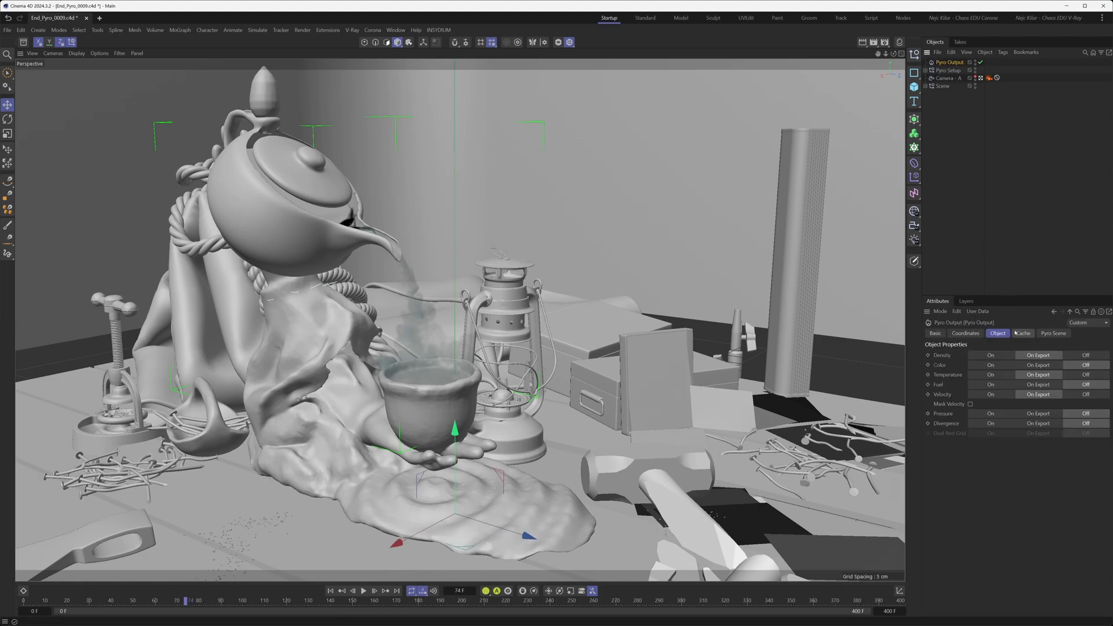
pyautogui.click(1022, 333)
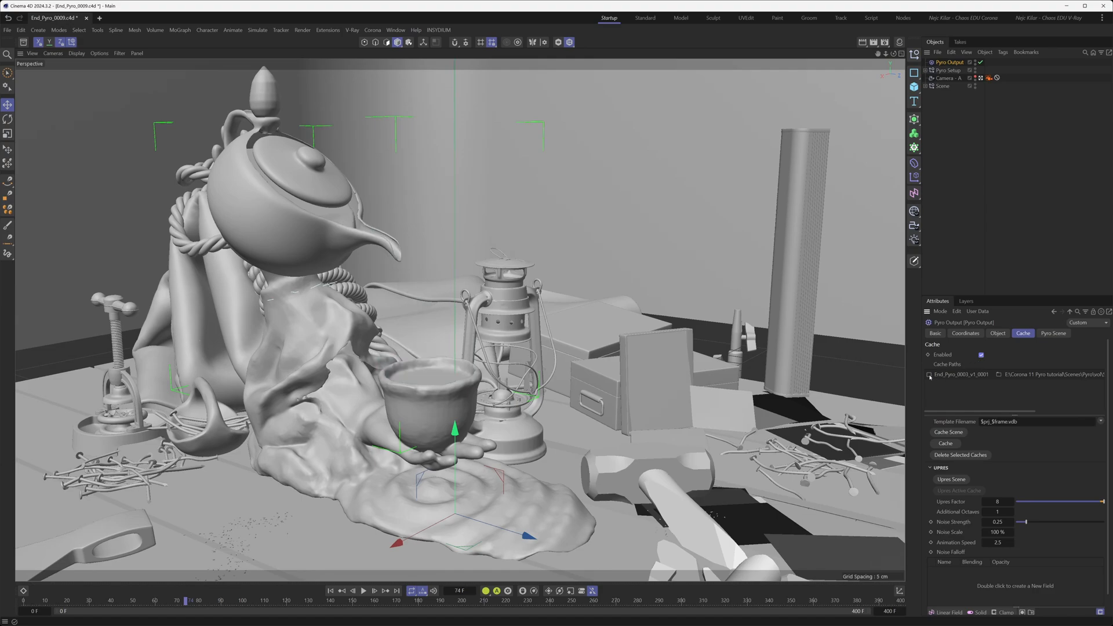
pyautogui.click(929, 374)
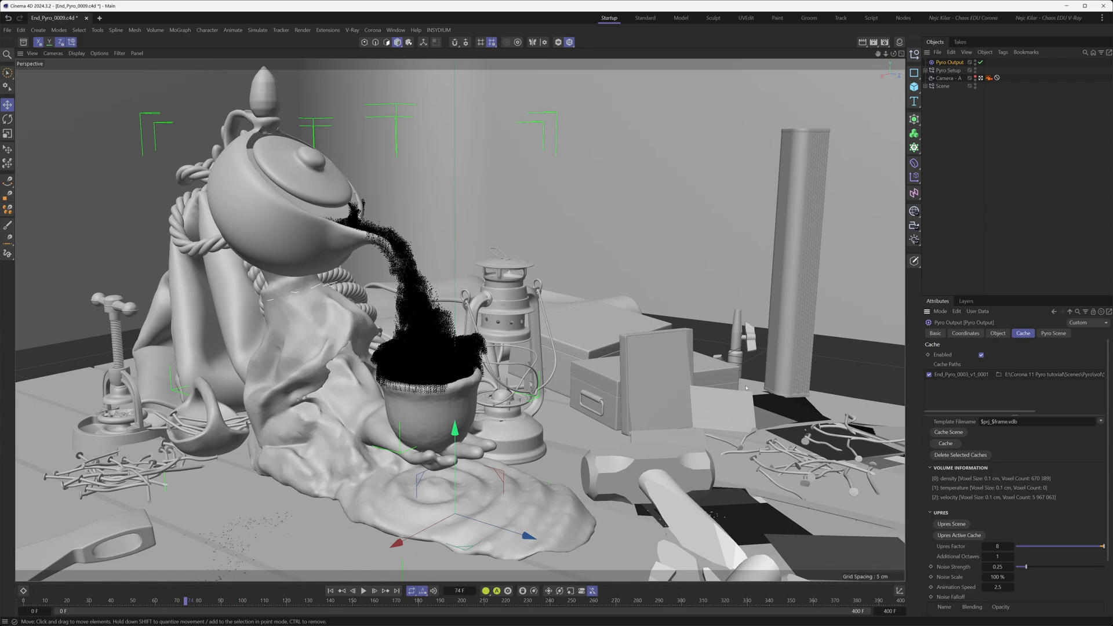
pyautogui.moveTo(669, 367)
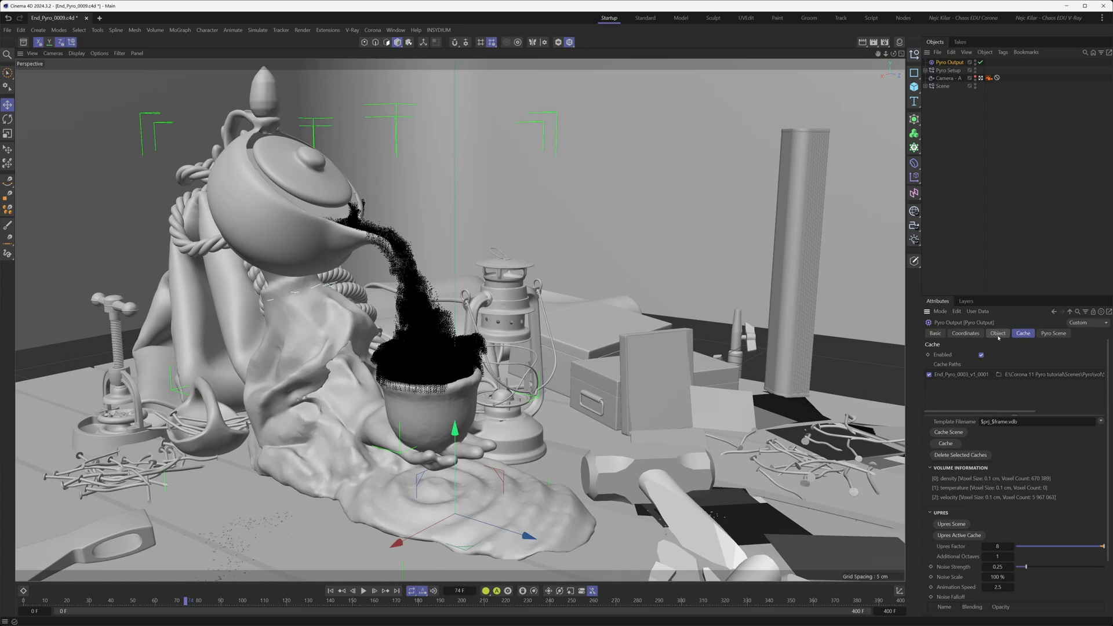
pyautogui.click(997, 333)
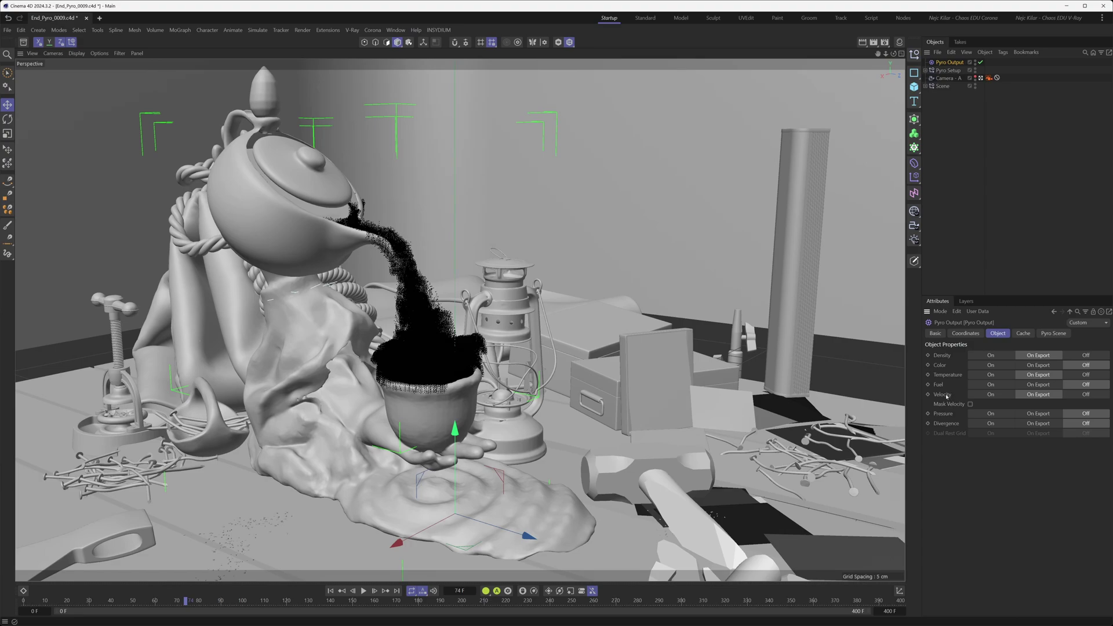
pyautogui.moveTo(1035, 402)
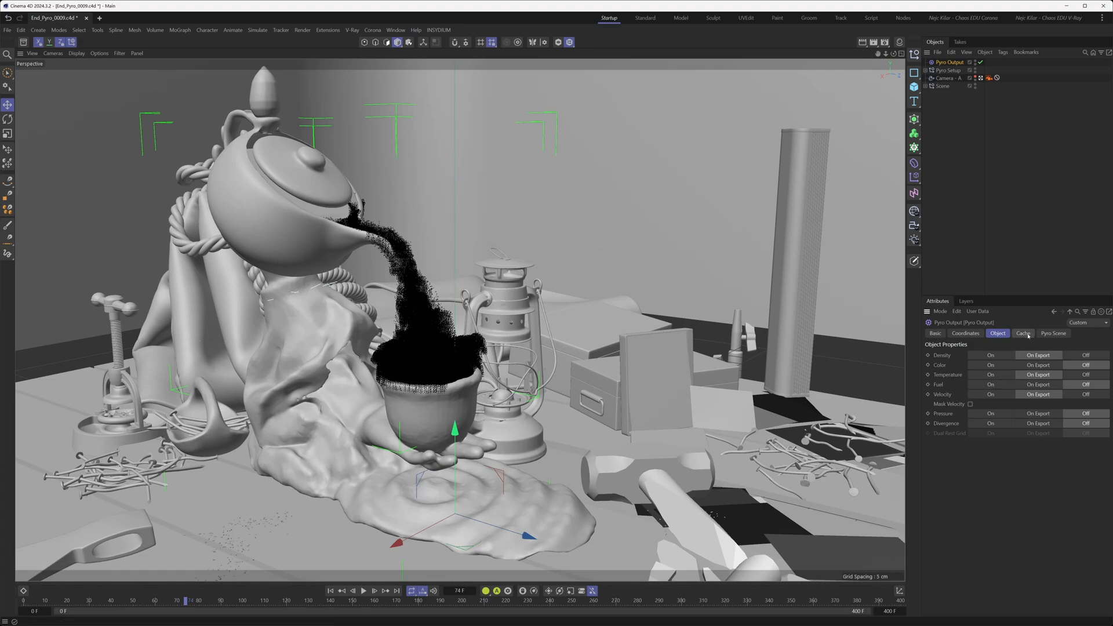
pyautogui.click(1023, 333)
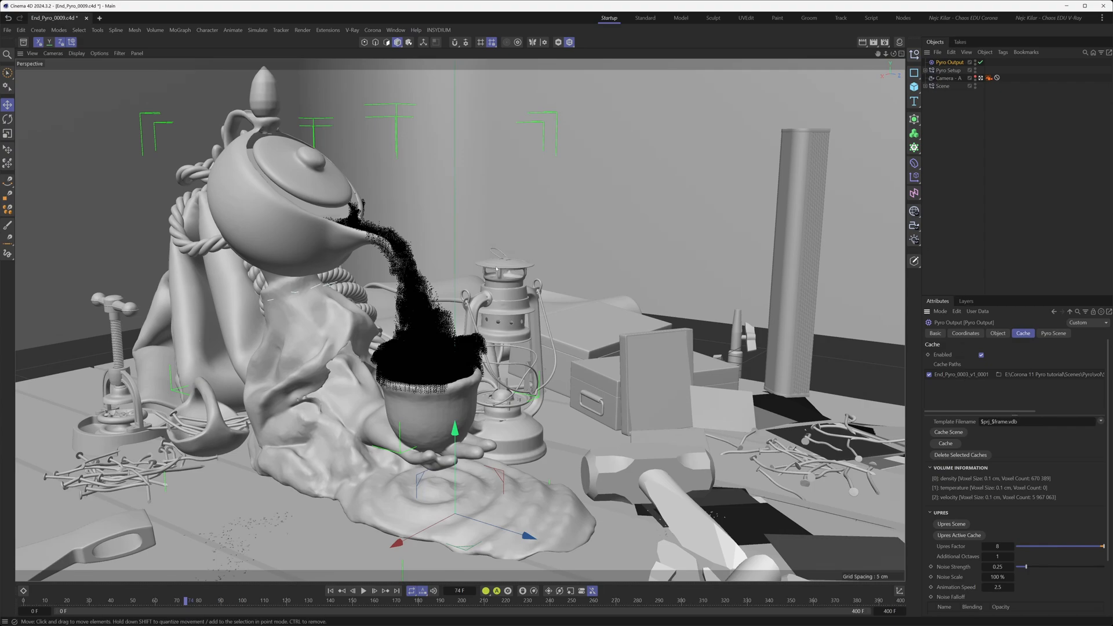
# Add a Corona Volume Grid and view its Object properties to link Pyro Output.
pyautogui.click(373, 29)
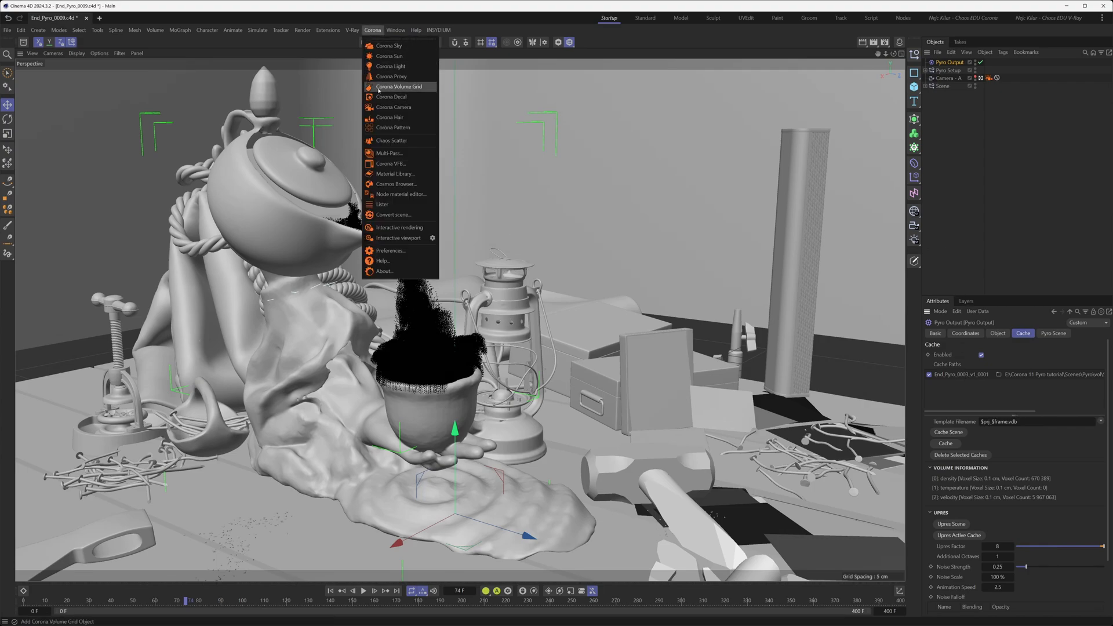
pyautogui.click(400, 86)
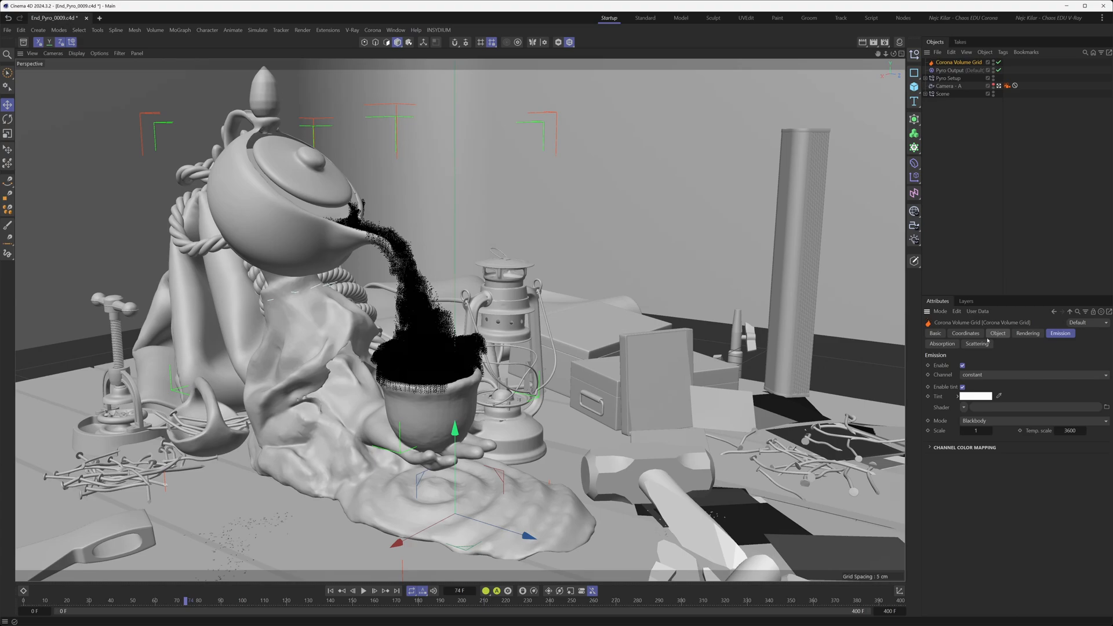
pyautogui.click(998, 333)
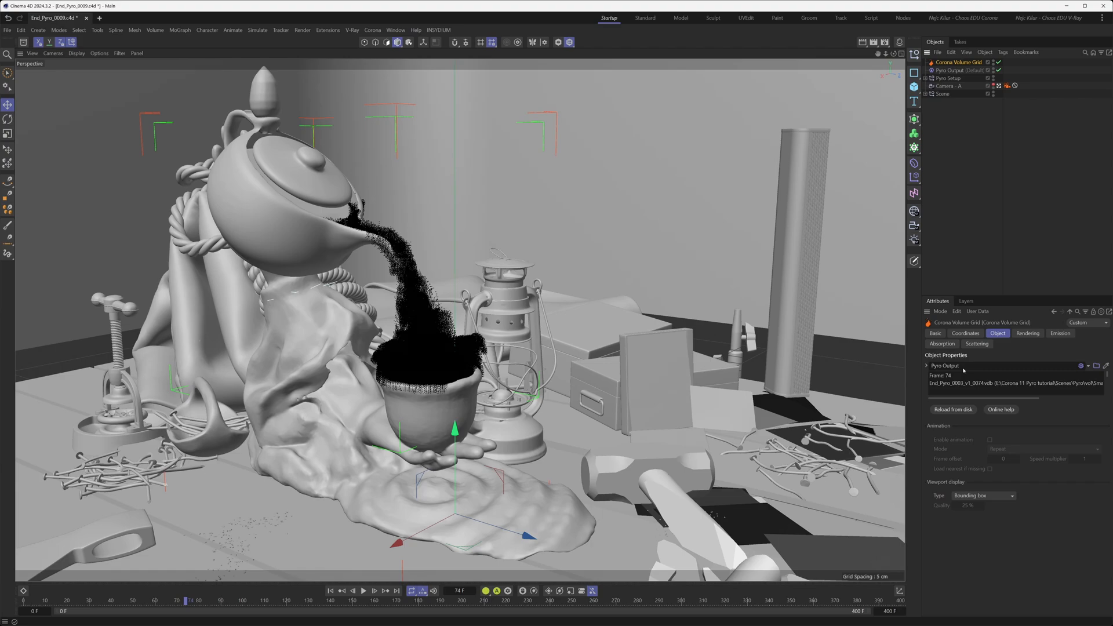
pyautogui.click(372, 29)
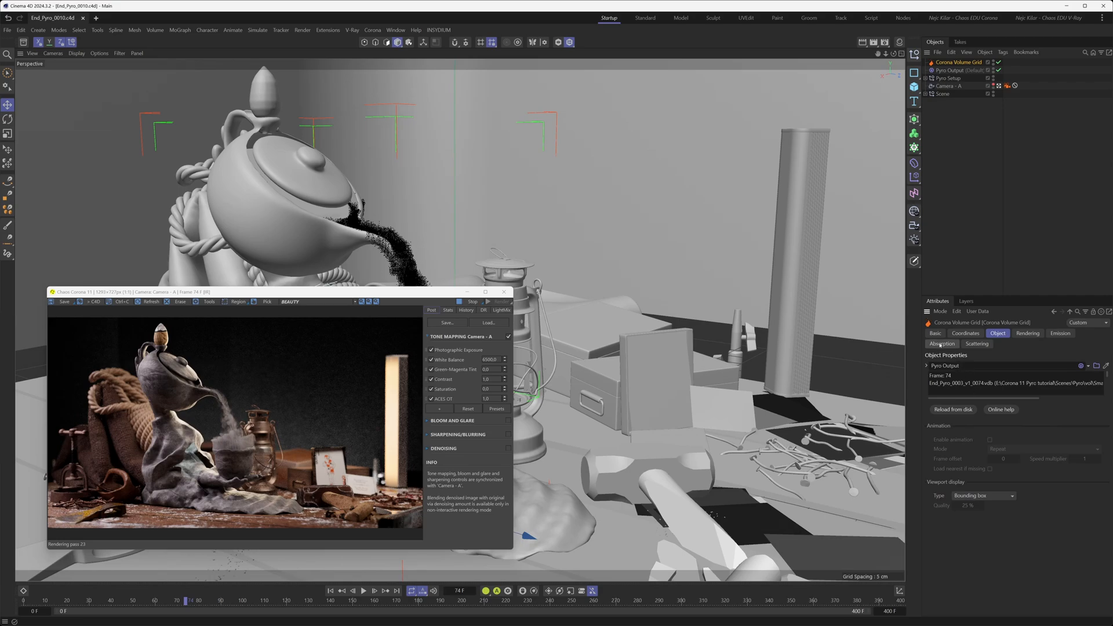
# Test a pink absorption tint and scale 3, then return to white tint and scale 1.
pyautogui.click(942, 343)
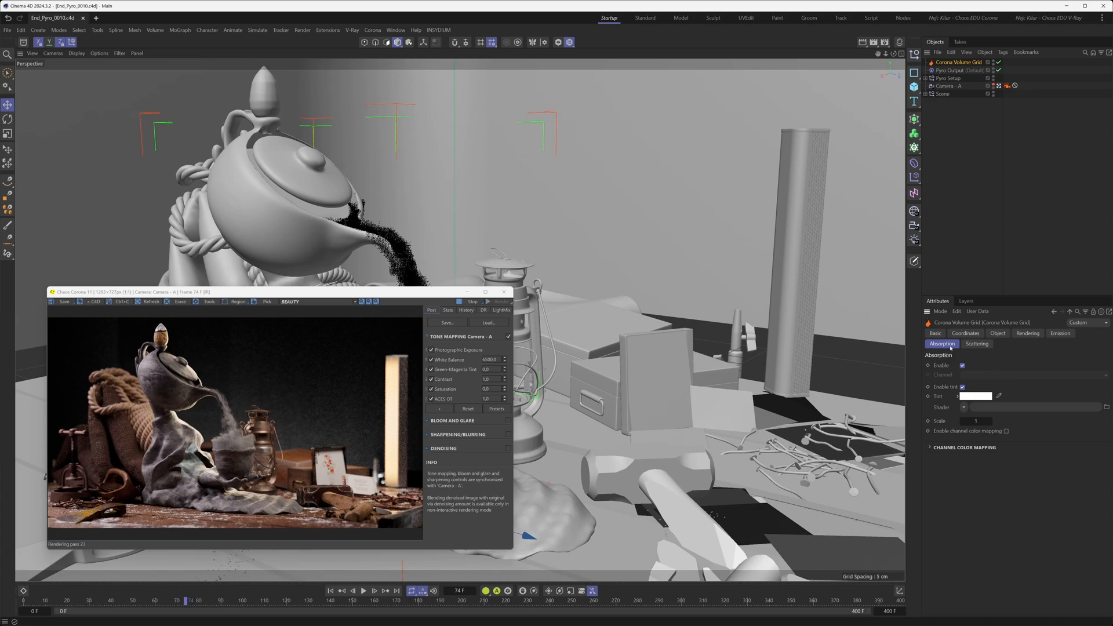
pyautogui.click(982, 396)
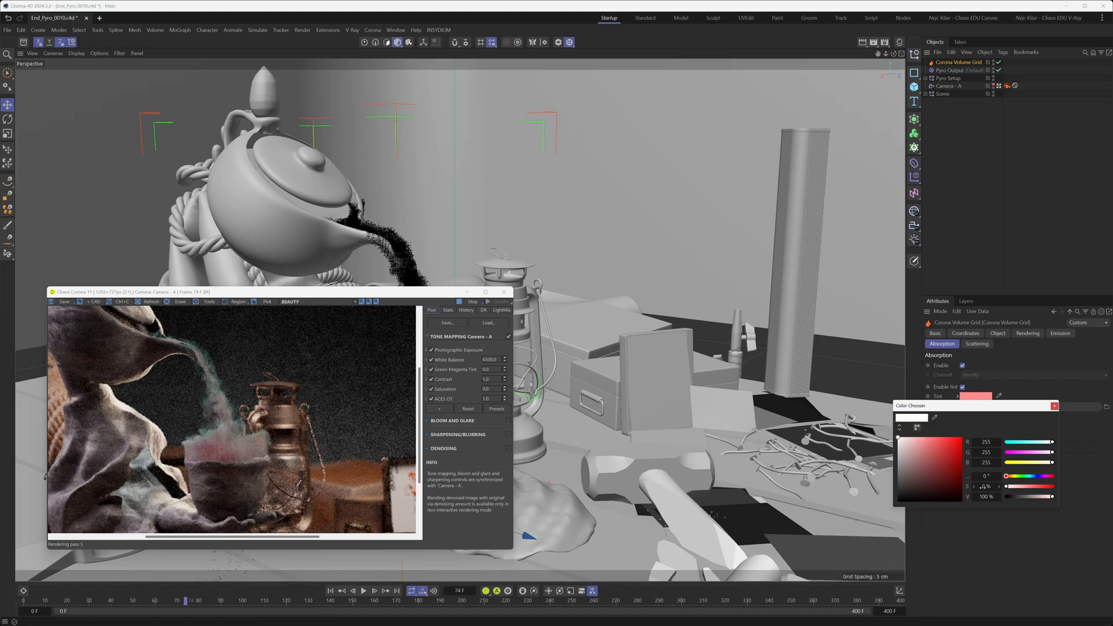
pyautogui.click(1054, 405)
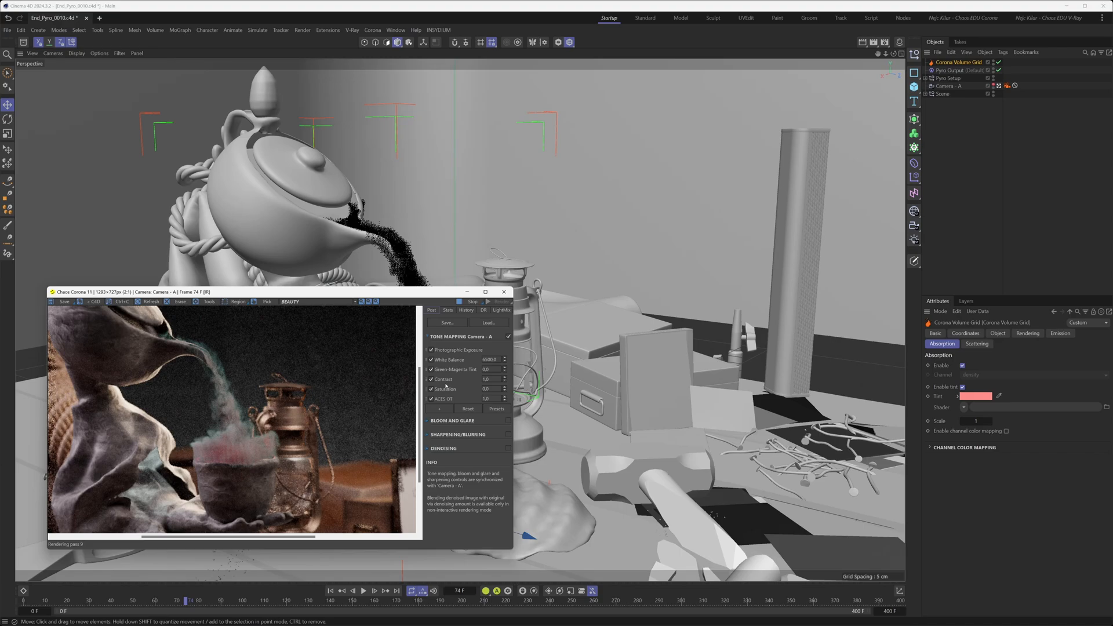
pyautogui.click(977, 395)
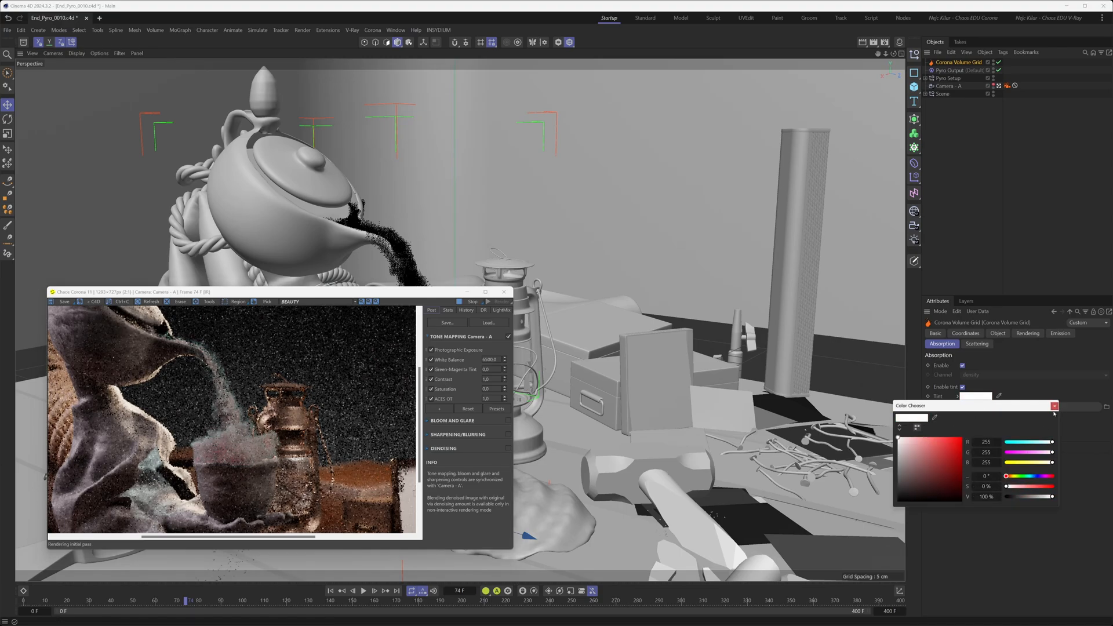
pyautogui.click(1054, 406)
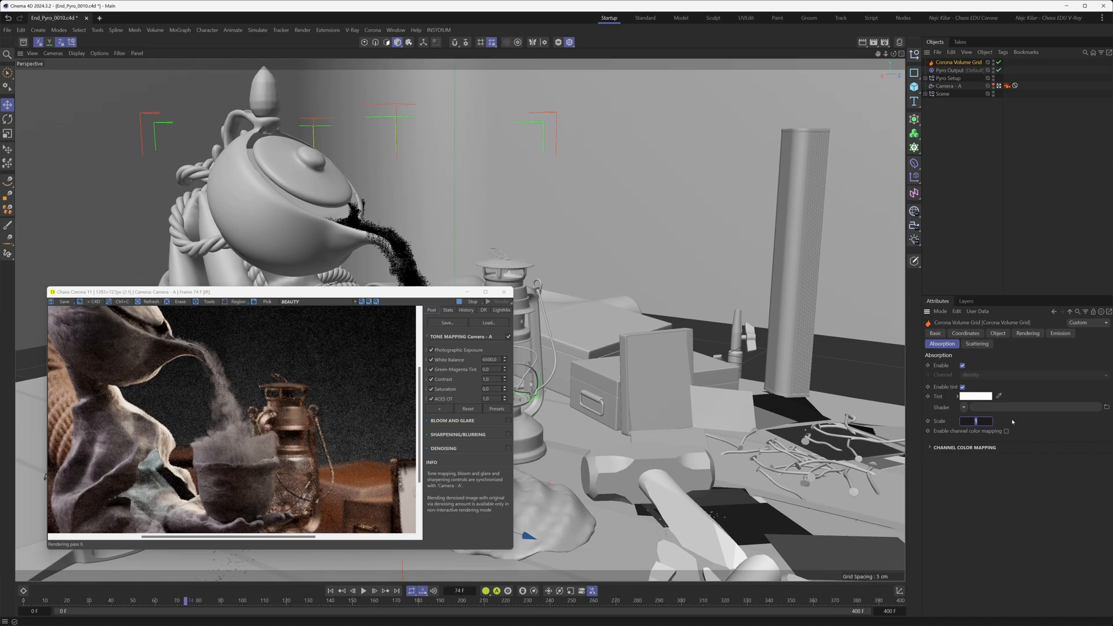
pyautogui.write('3')
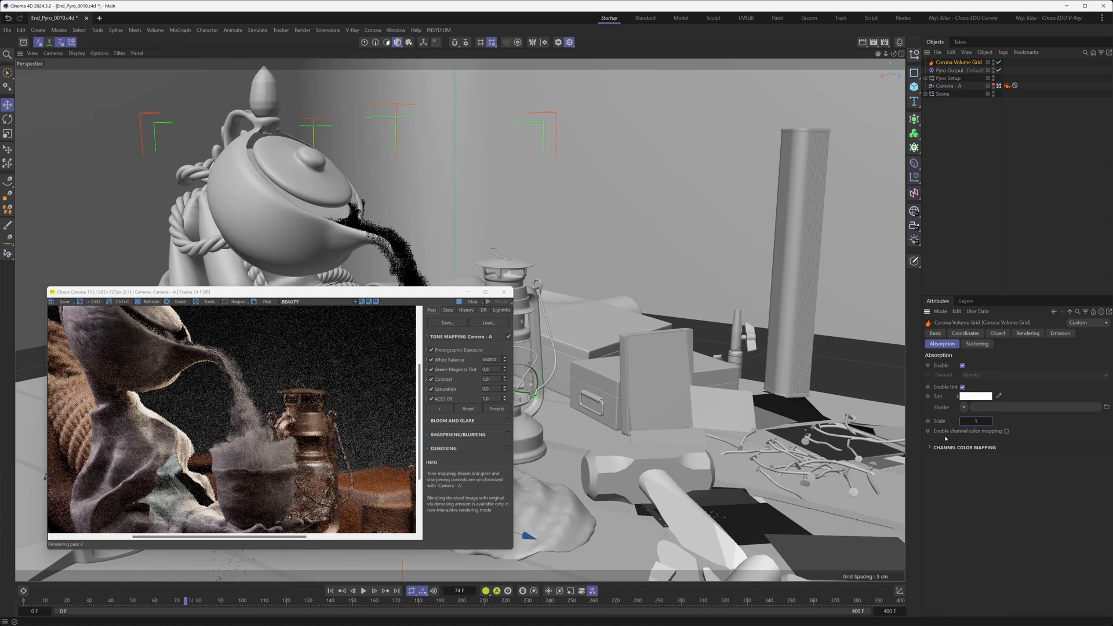
pyautogui.click(1006, 431)
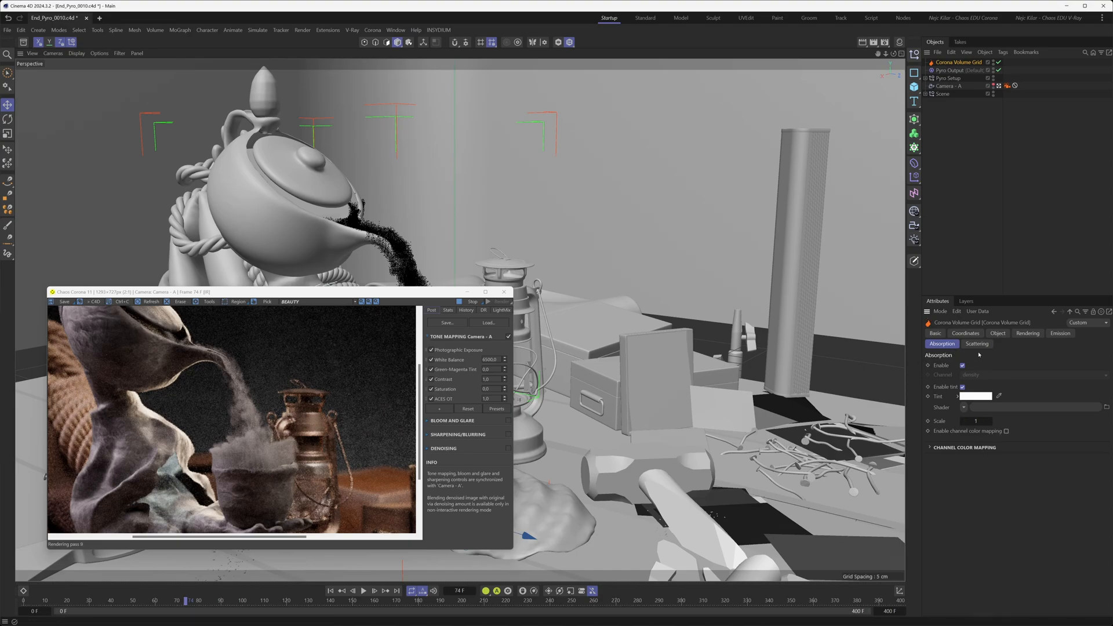
# Keep the scattering tint white and turn off Single bounce only.
pyautogui.click(976, 344)
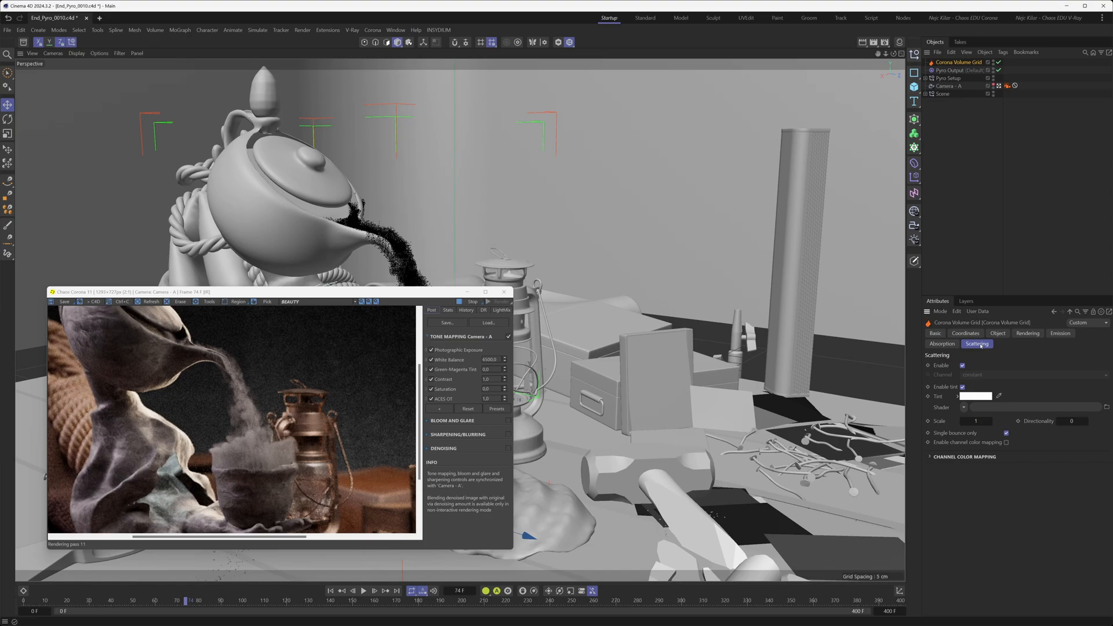
pyautogui.click(976, 396)
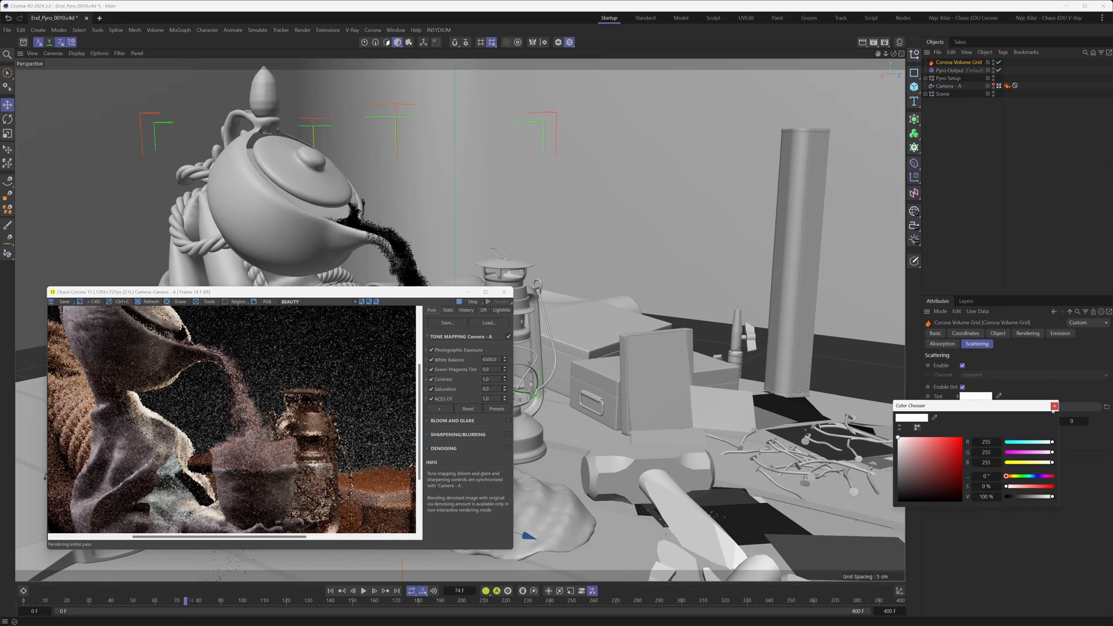
pyautogui.click(1053, 406)
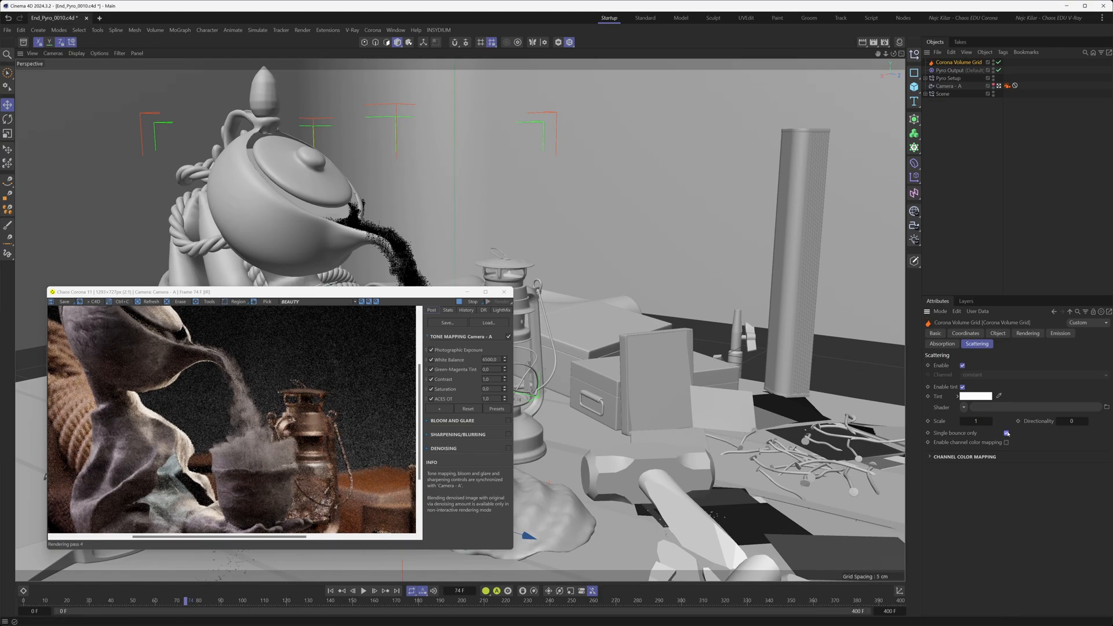
pyautogui.click(1005, 433)
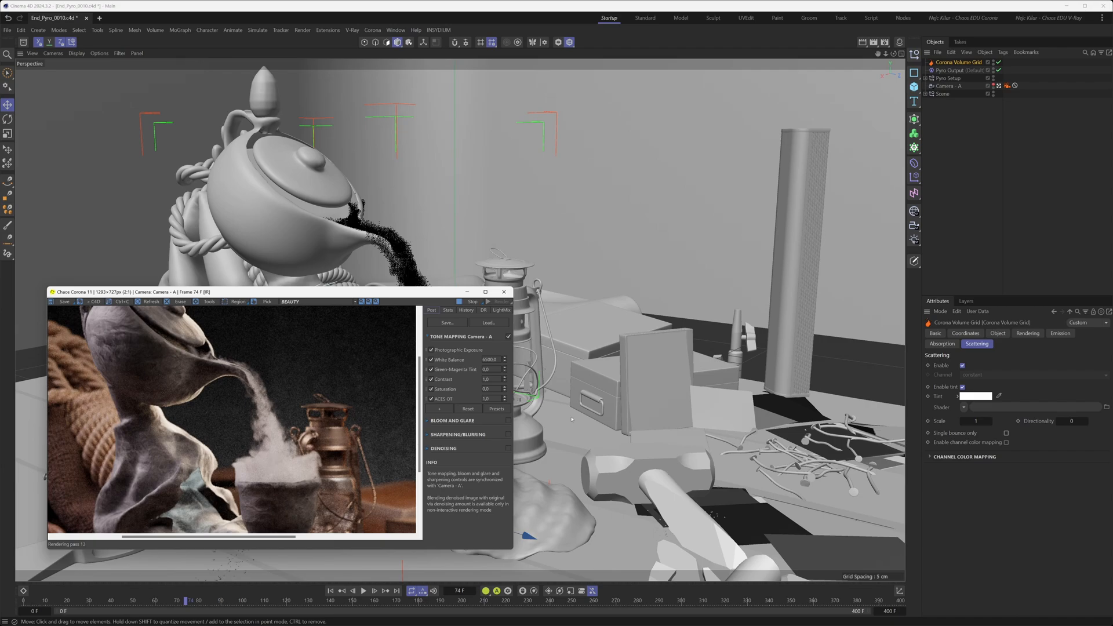
# Set absorption scale 0.25 and scattering scale 0.75, collapsing Channel Color Mapping.
pyautogui.click(942, 344)
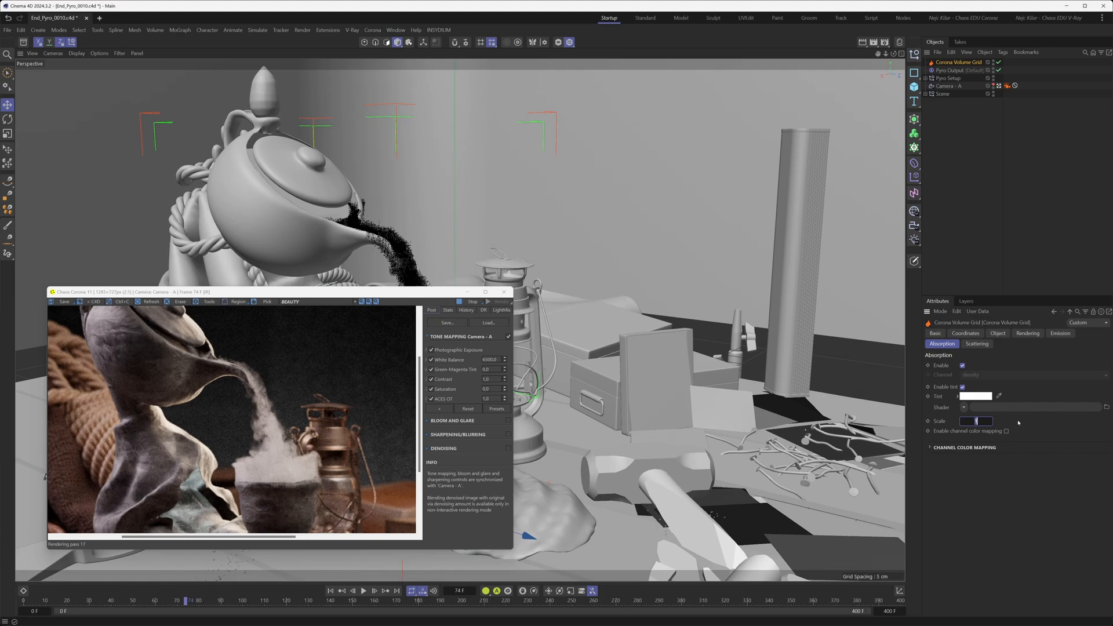
pyautogui.write('0.25')
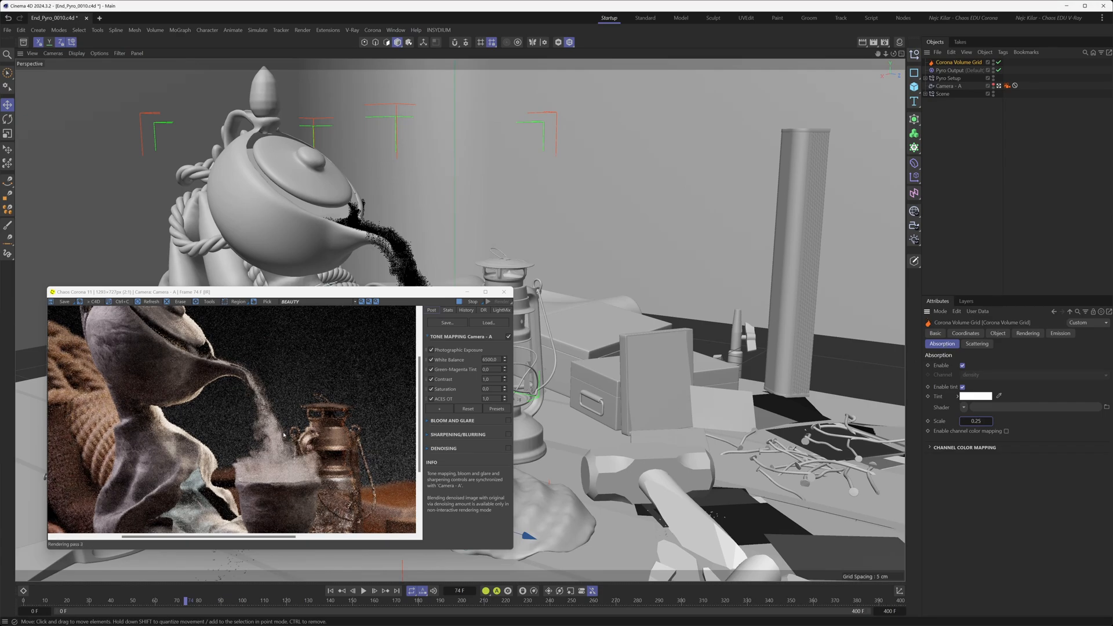
pyautogui.click(977, 344)
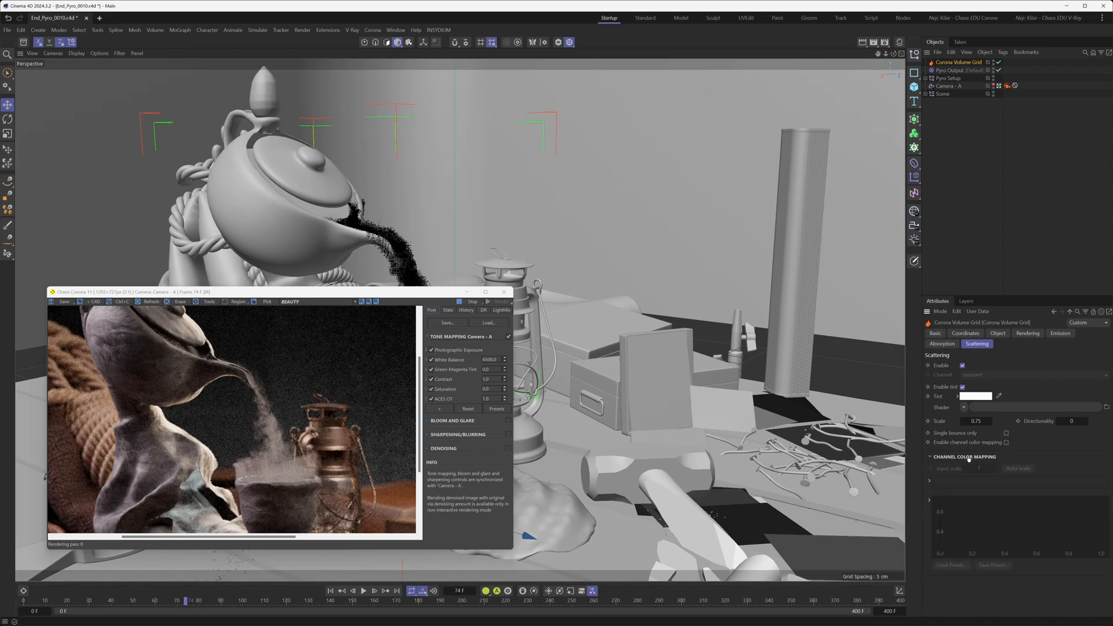
pyautogui.click(930, 457)
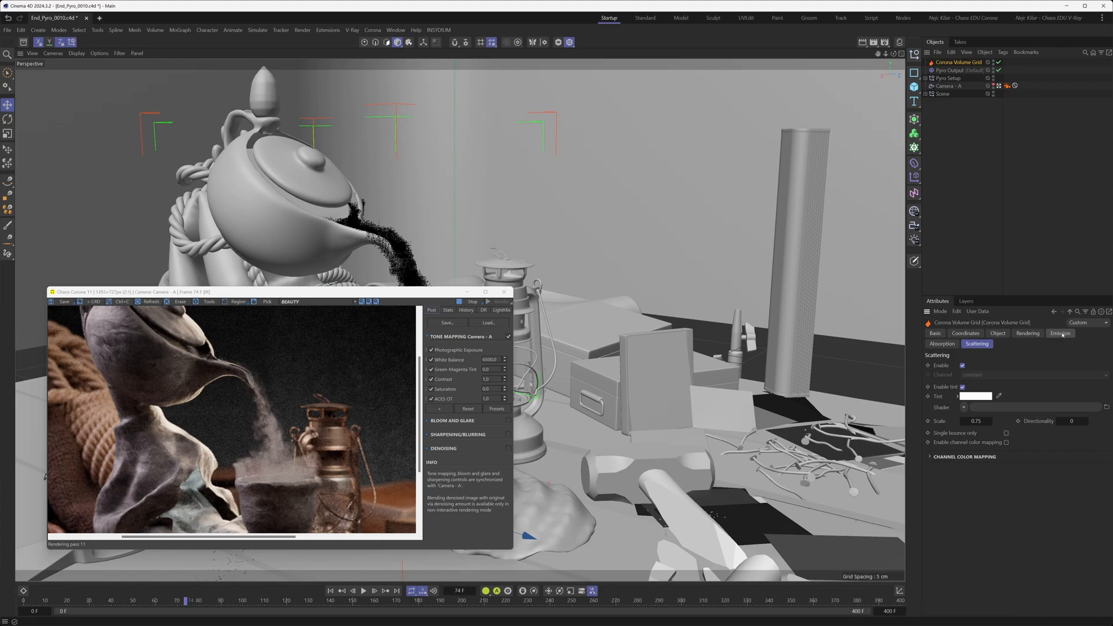
# Show the volume grid's Emission tab with blackbody mode and temperature scale 3600.
pyautogui.click(1060, 333)
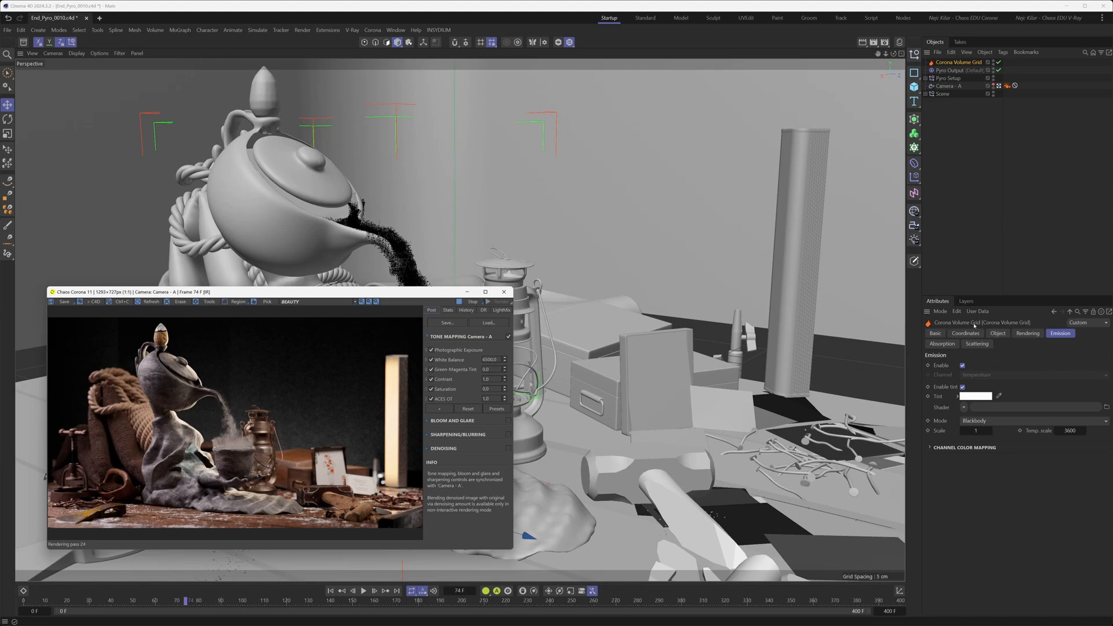
# Check the volume grid's motion blur mode in its Rendering settings.
pyautogui.click(1027, 334)
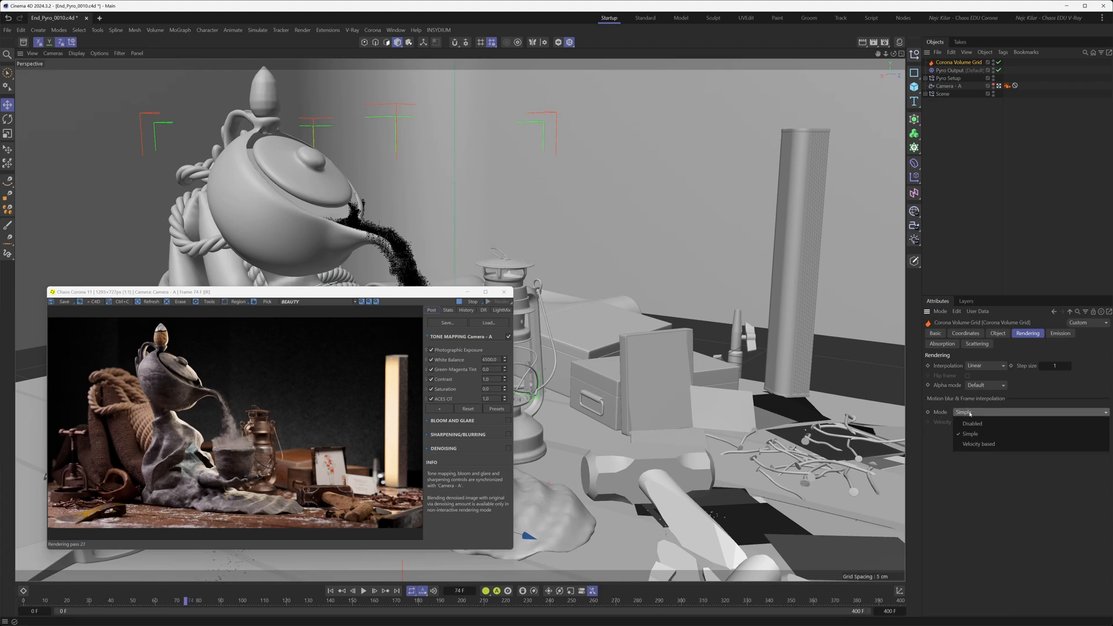
pyautogui.click(978, 444)
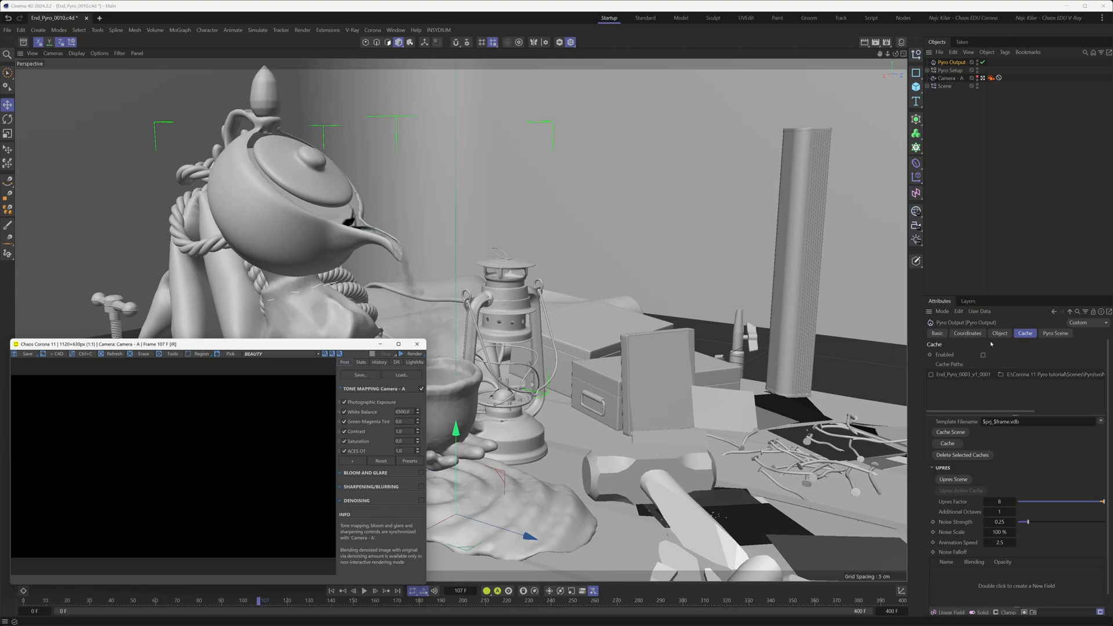
# View Pyro Output's Object properties and add a new Corona Volume Grid.
pyautogui.click(1000, 333)
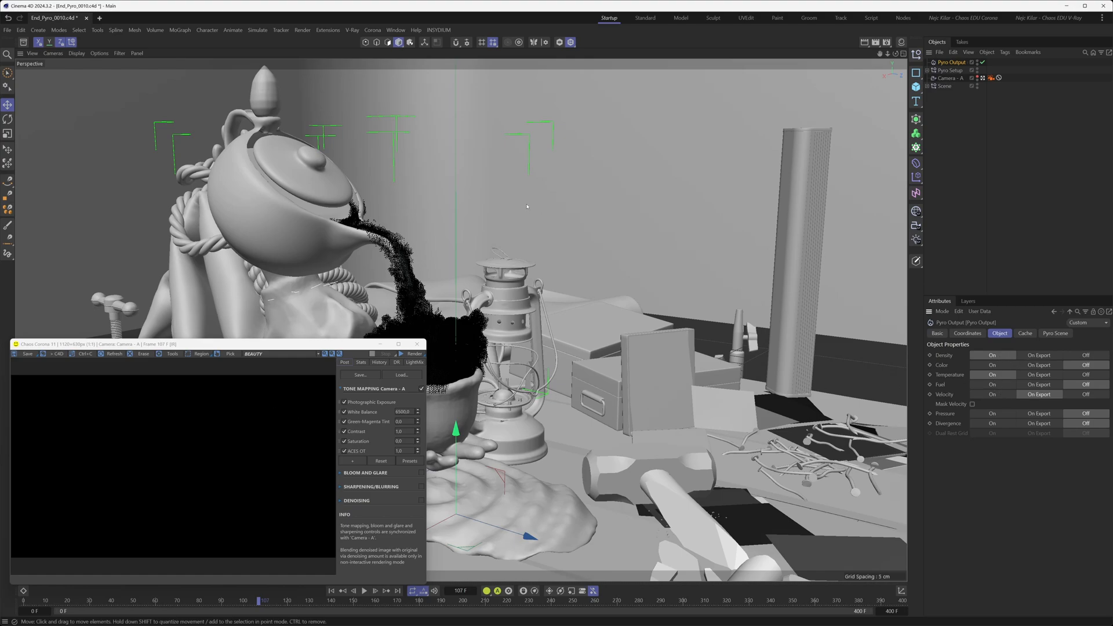
pyautogui.click(373, 29)
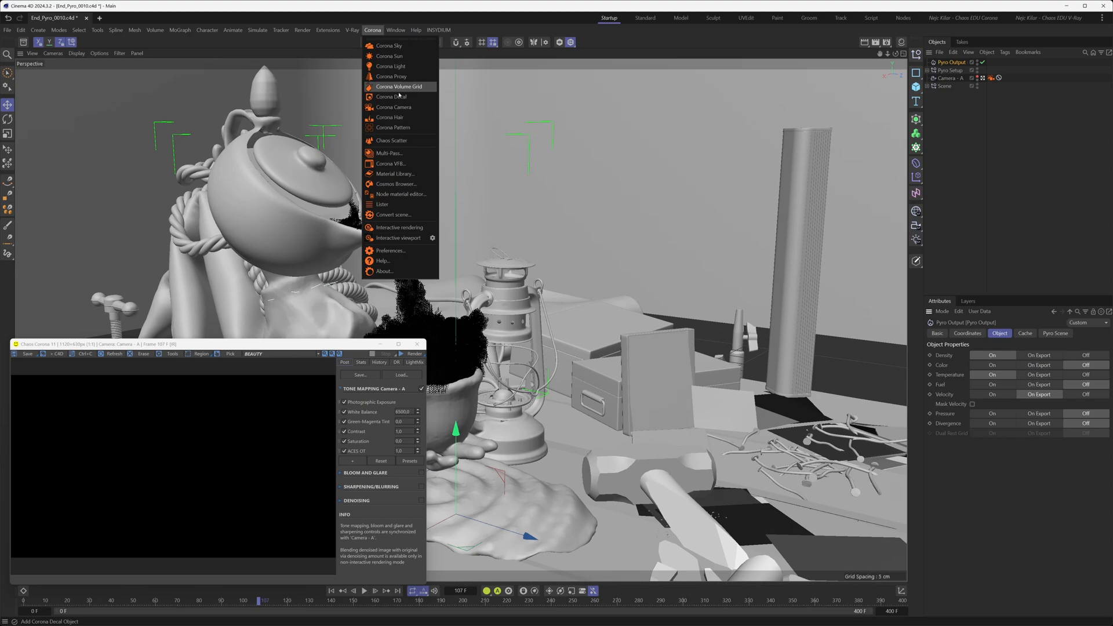
pyautogui.click(399, 86)
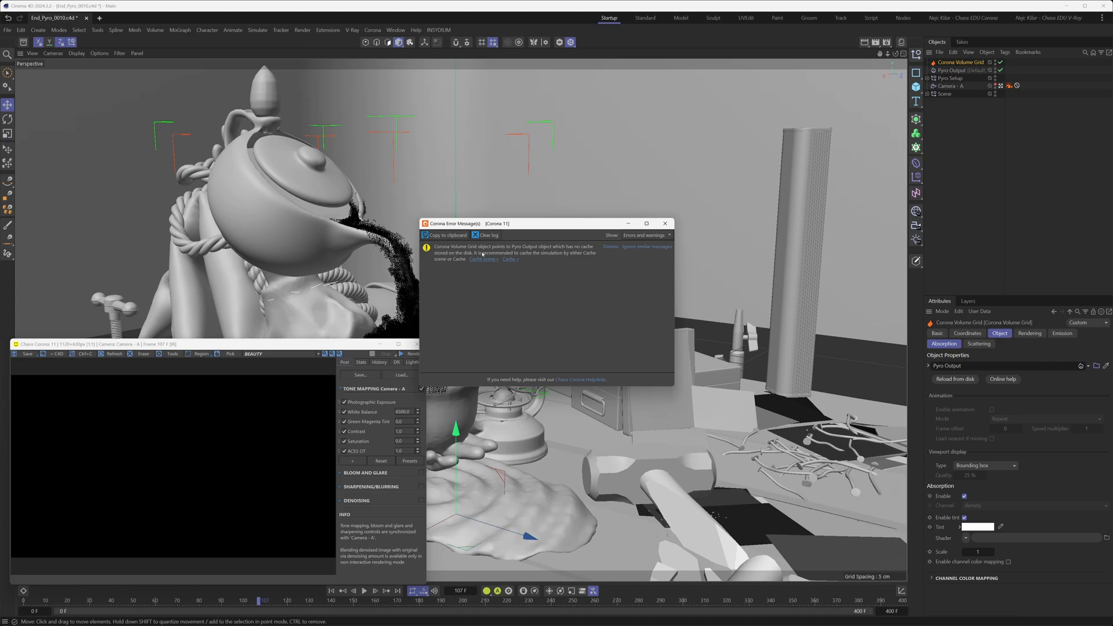
pyautogui.moveTo(590, 258)
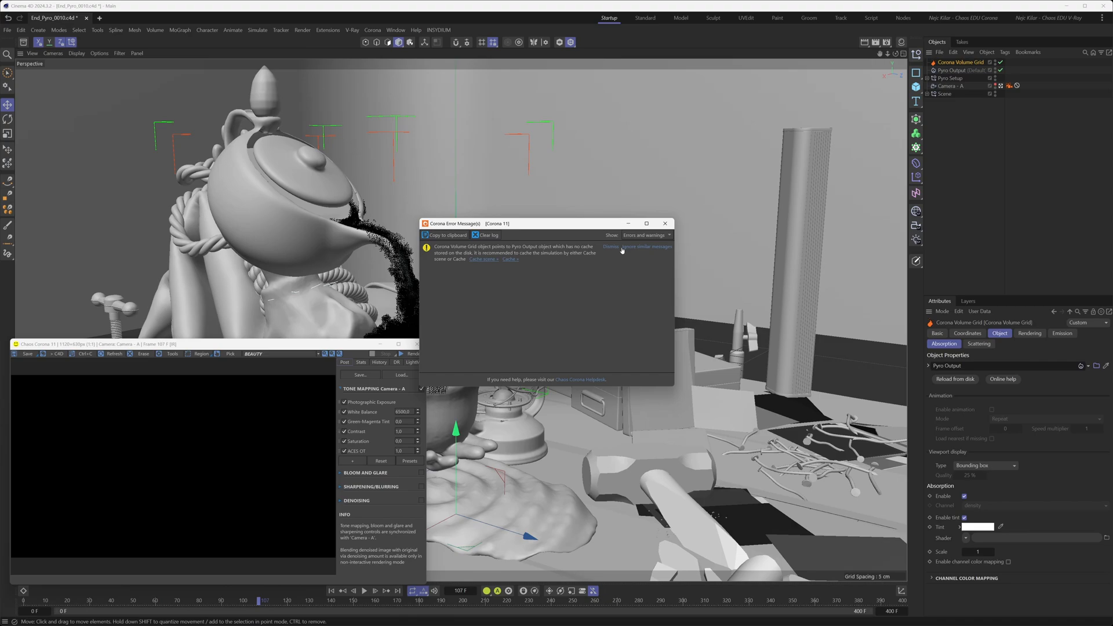
pyautogui.moveTo(638, 249)
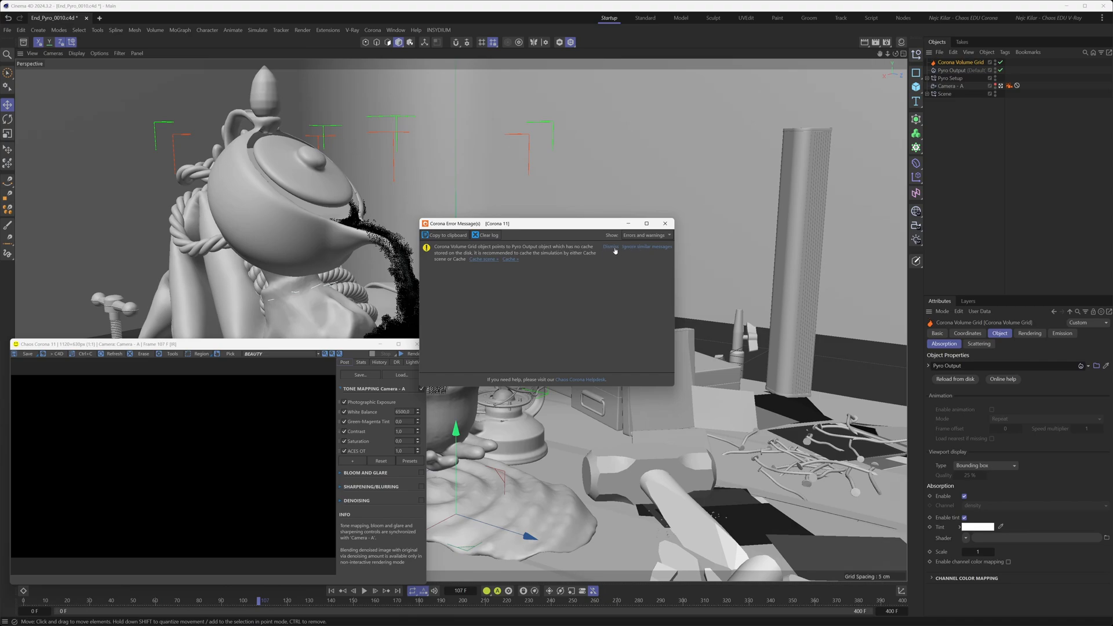
# Dismiss the Corona missing-cache error and restart the interactive render of the teapot scene at frame 114.
pyautogui.click(610, 246)
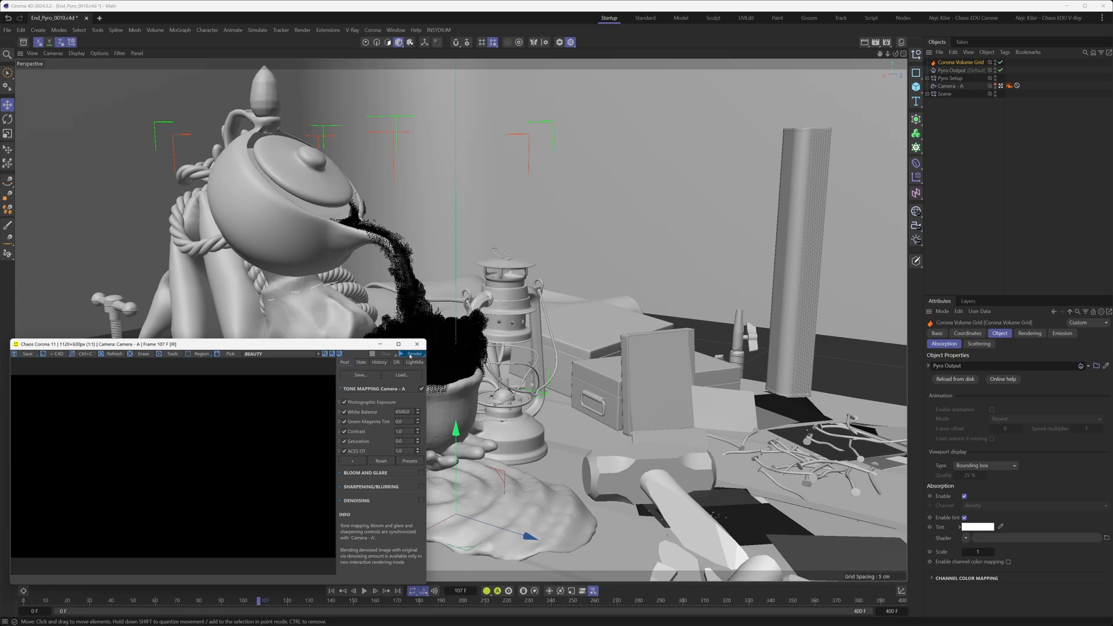
pyautogui.click(415, 353)
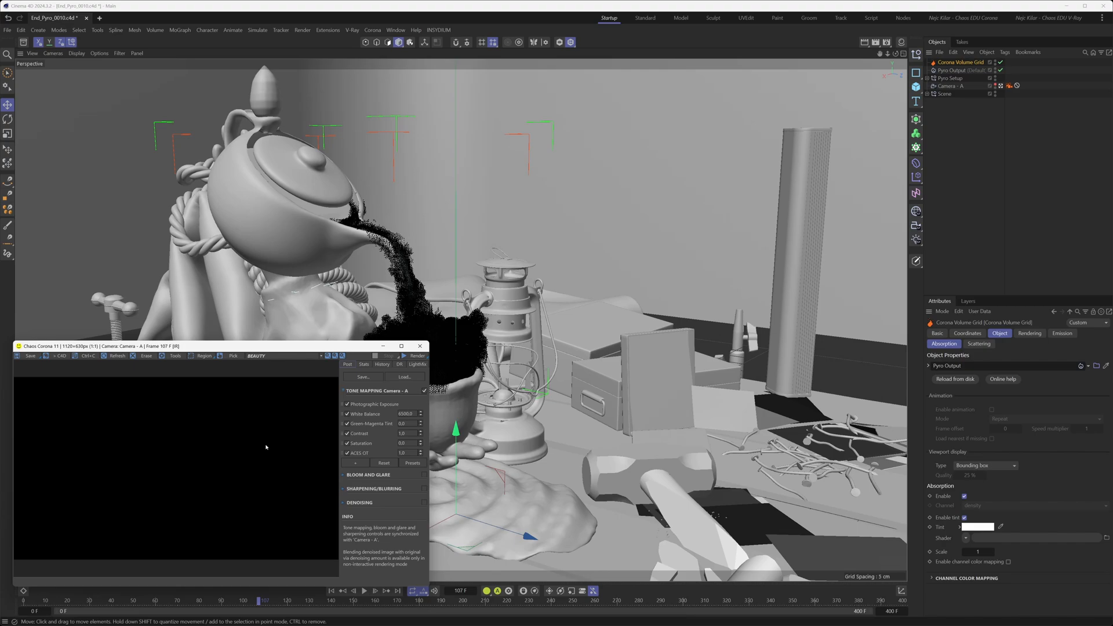
pyautogui.moveTo(257, 454)
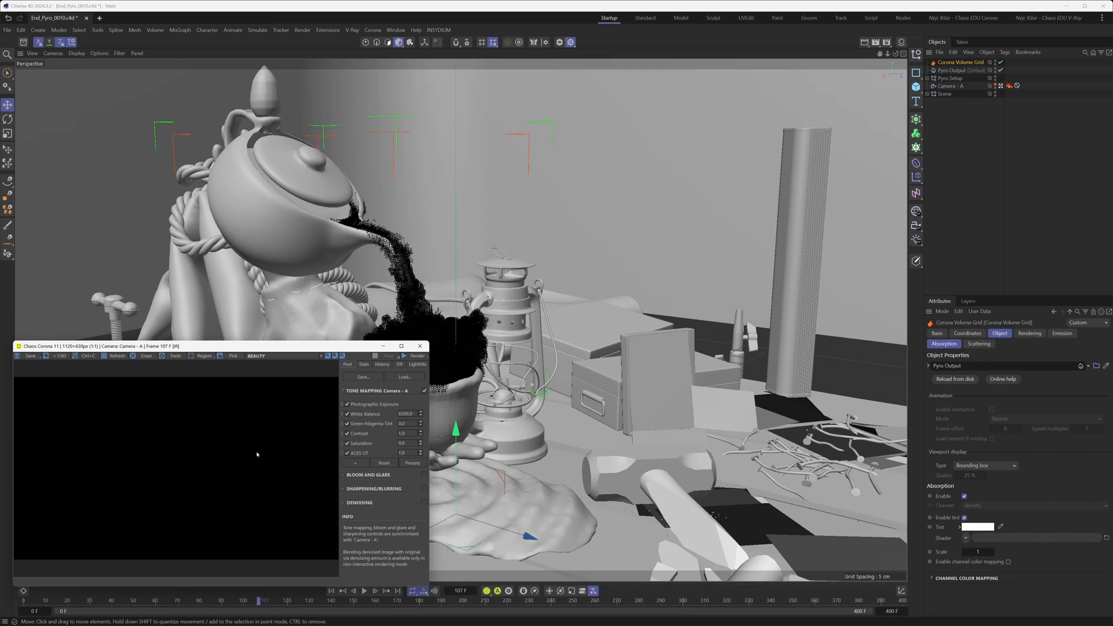
pyautogui.moveTo(463, 363)
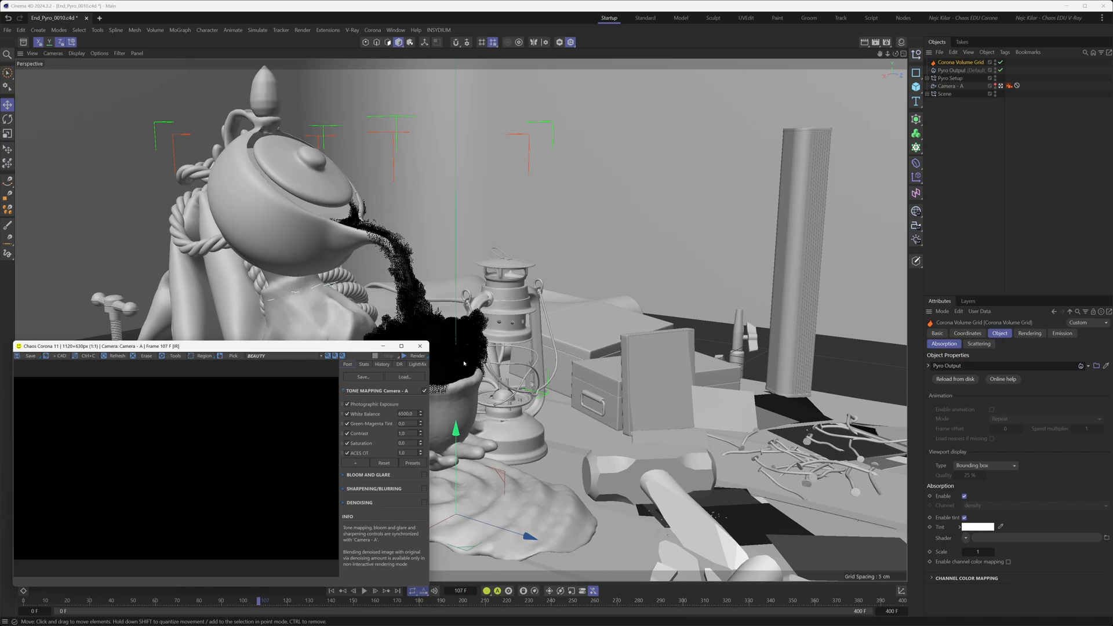
pyautogui.moveTo(315, 398)
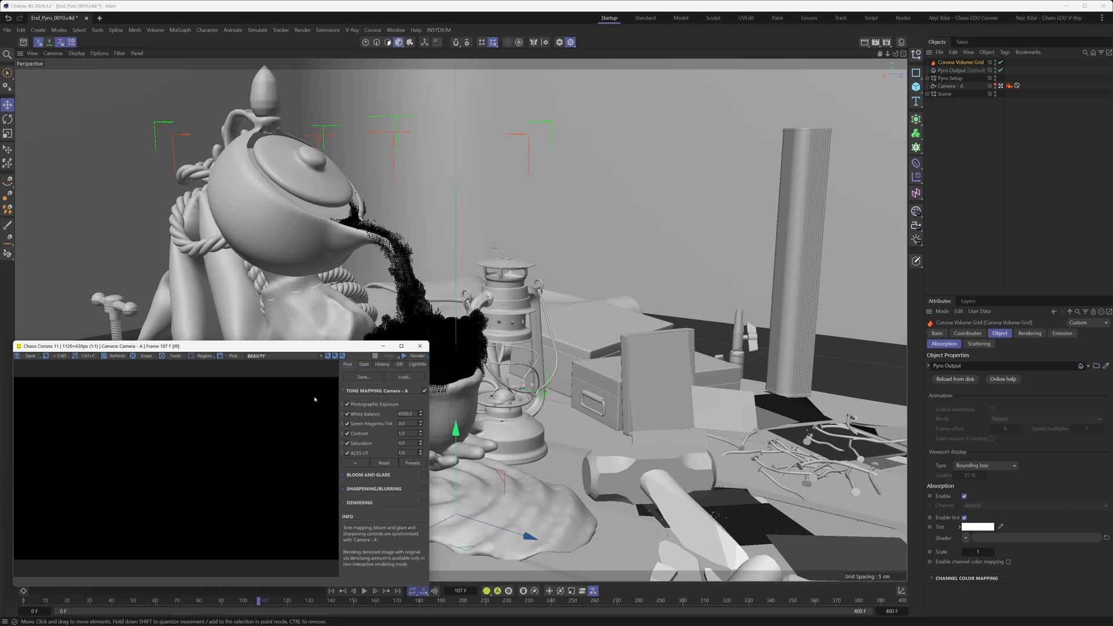
pyautogui.moveTo(280, 419)
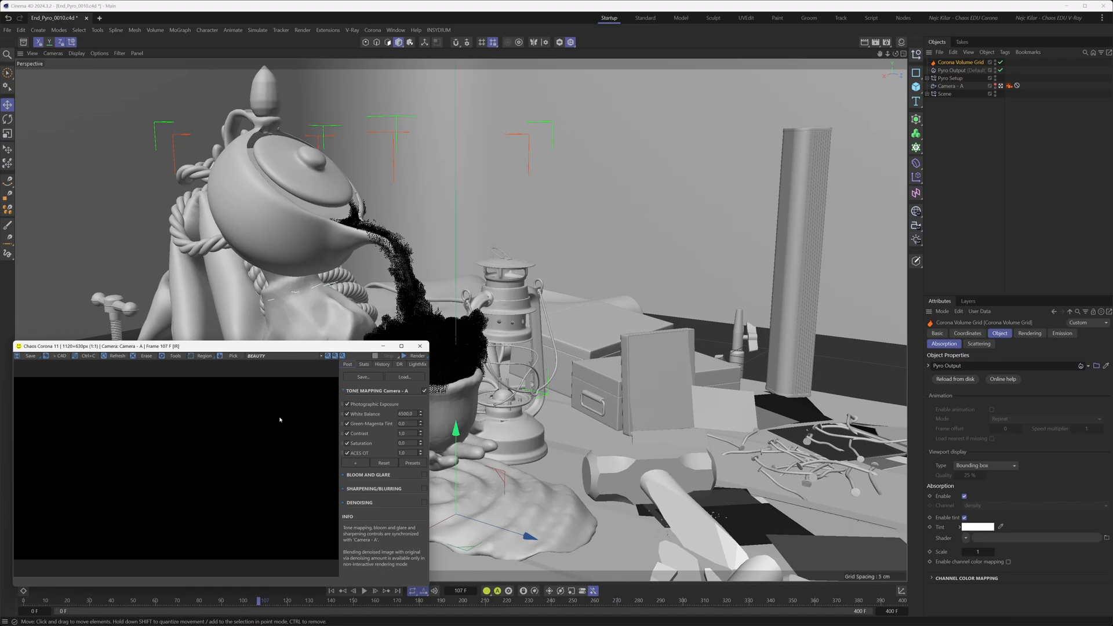
pyautogui.click(416, 356)
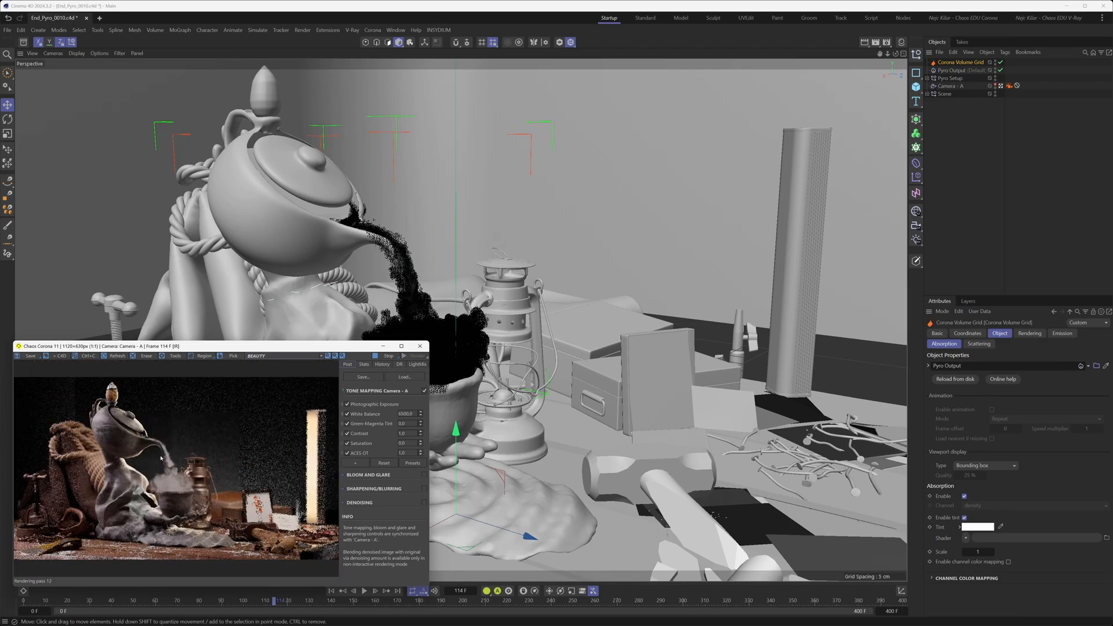
pyautogui.moveTo(709, 323)
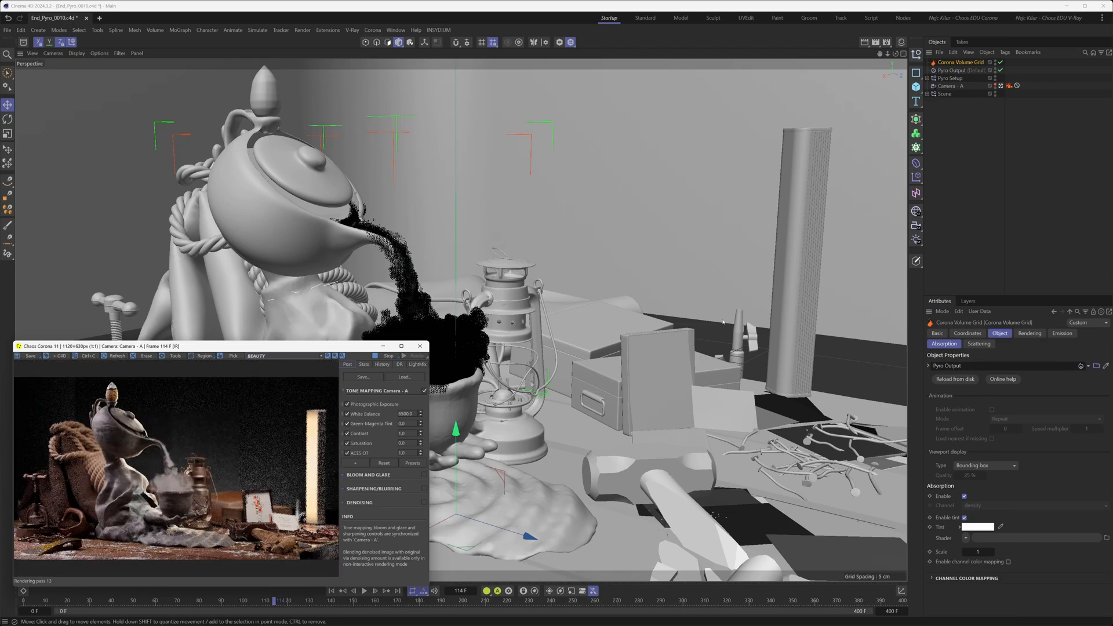